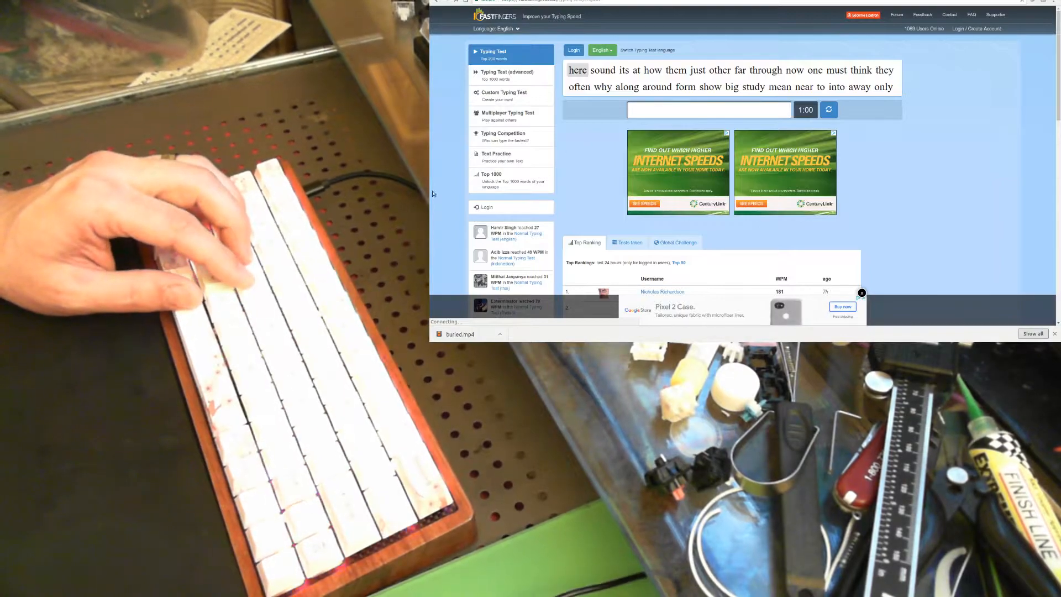
- Type the highlighted words (sound, around, study, quick, father, need, country, would...) until the timer ends at 107 WPM
left_click(708, 110)
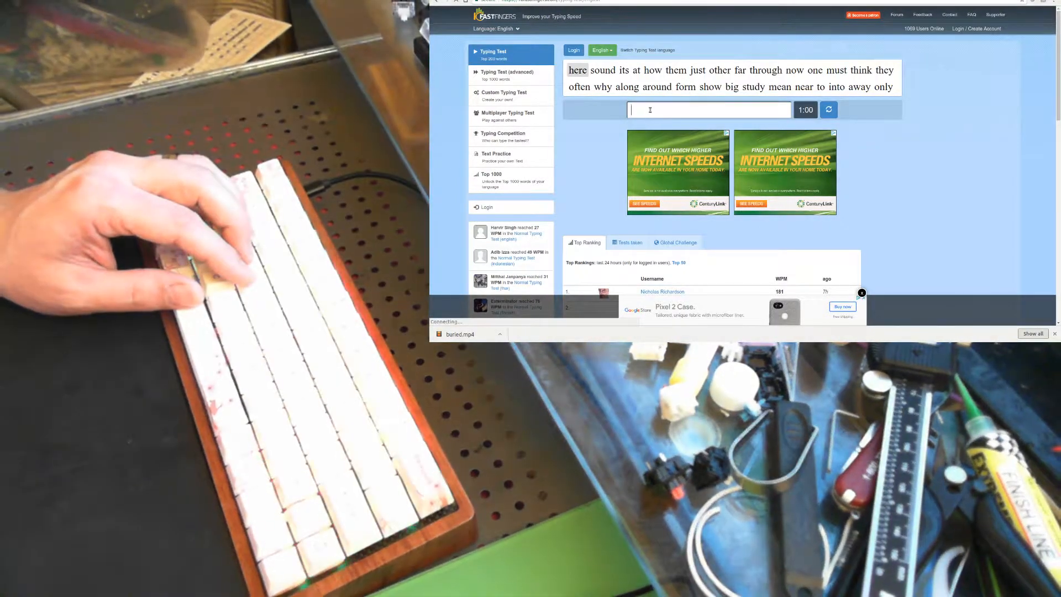
type("sound")
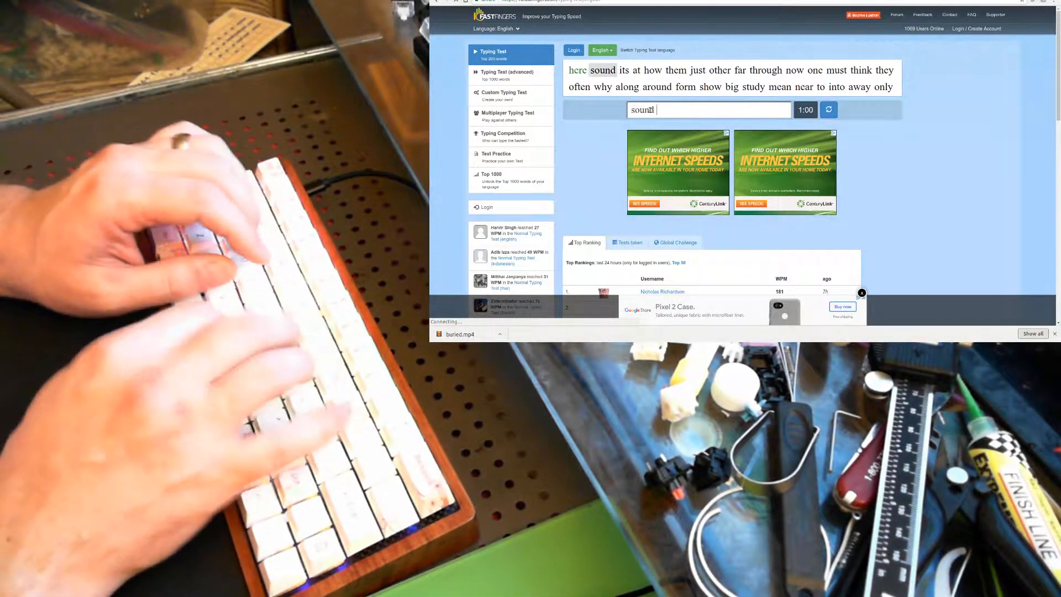
type("jus")
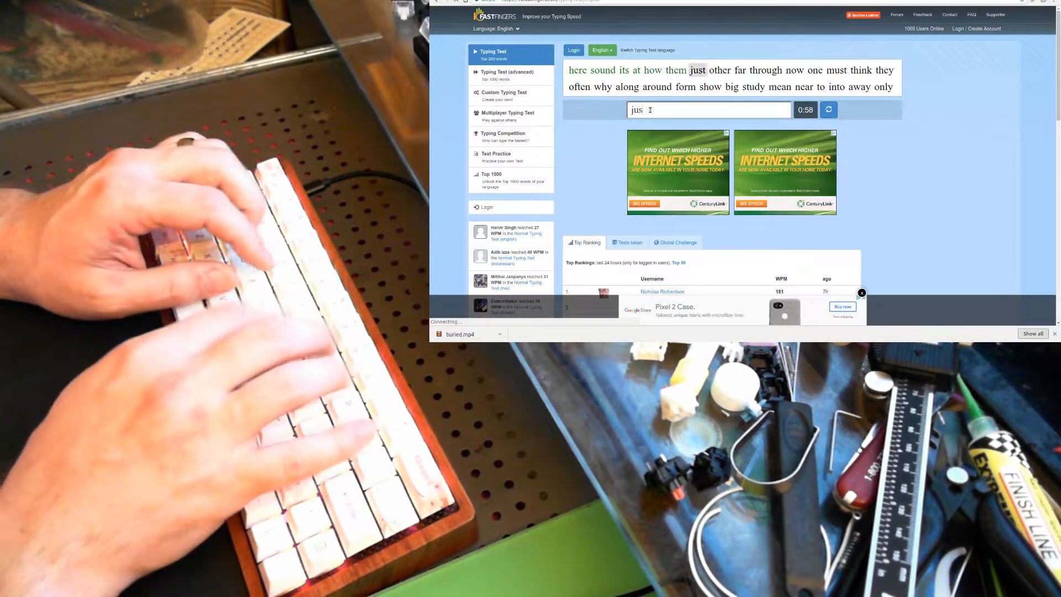
type("n")
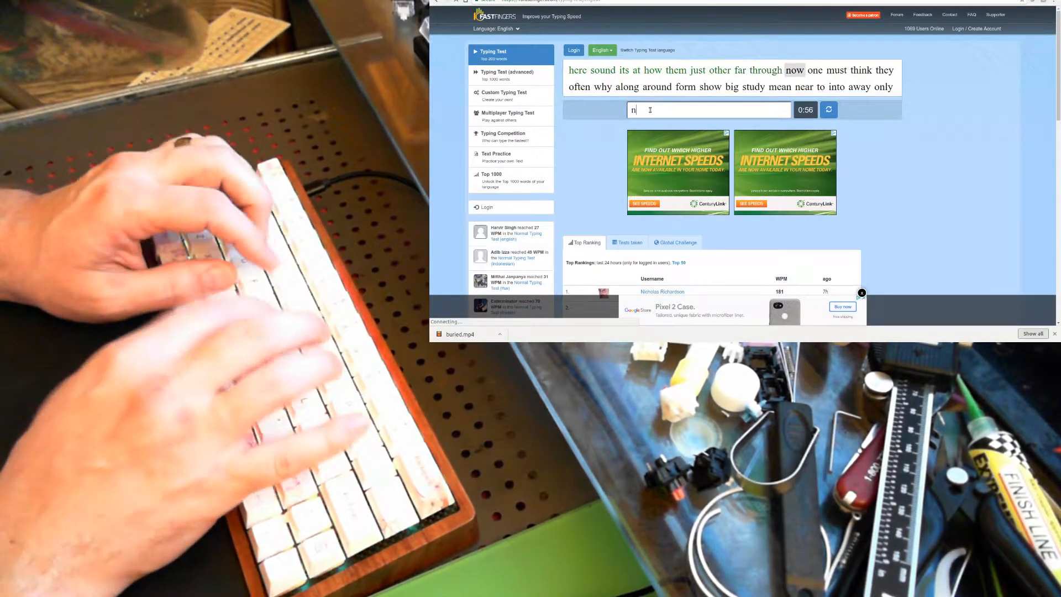
type("of")
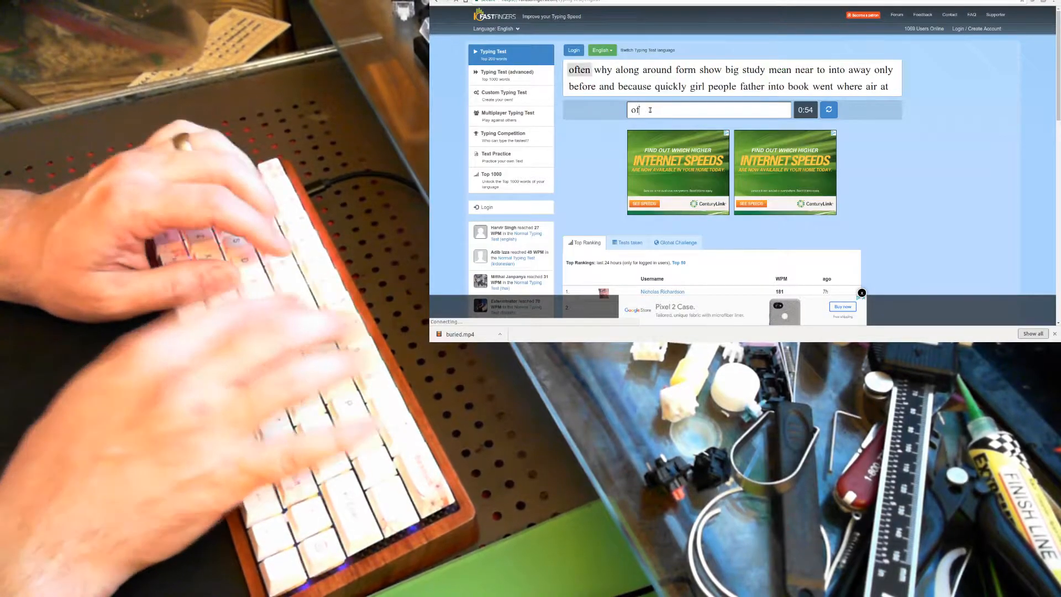
type("around")
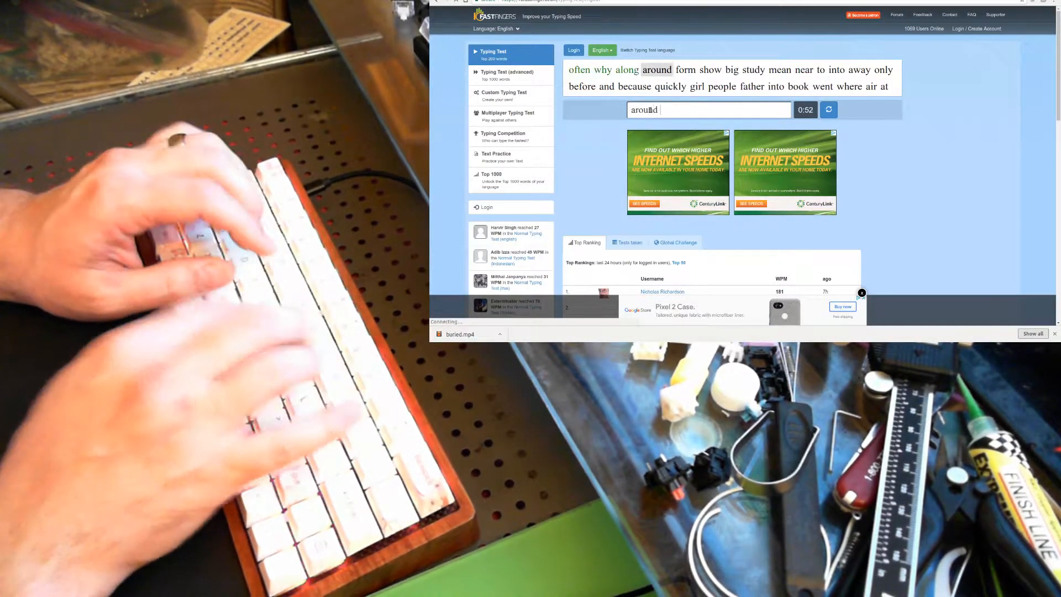
type("study")
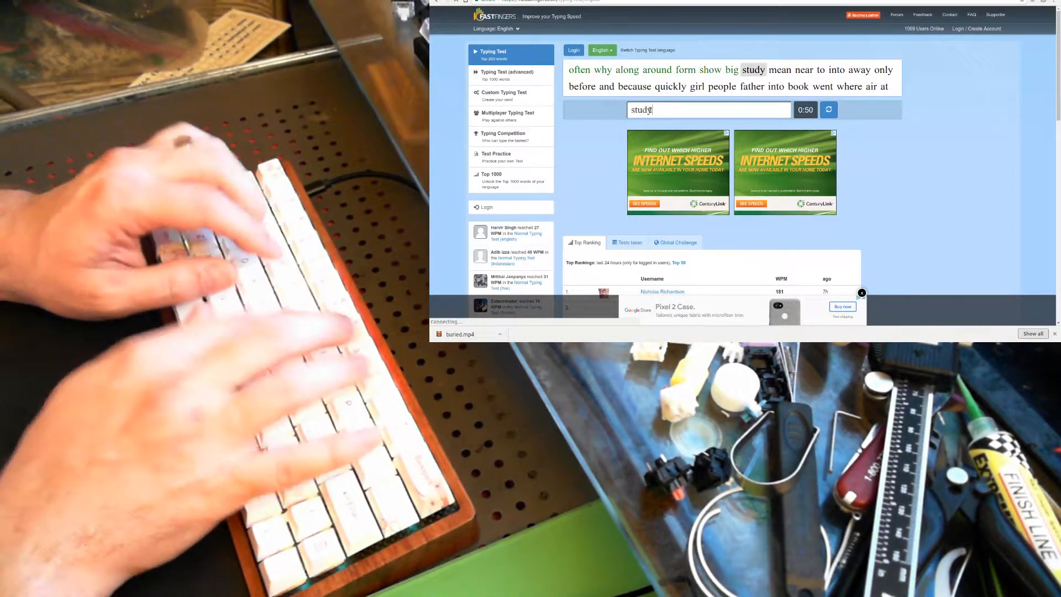
type("to")
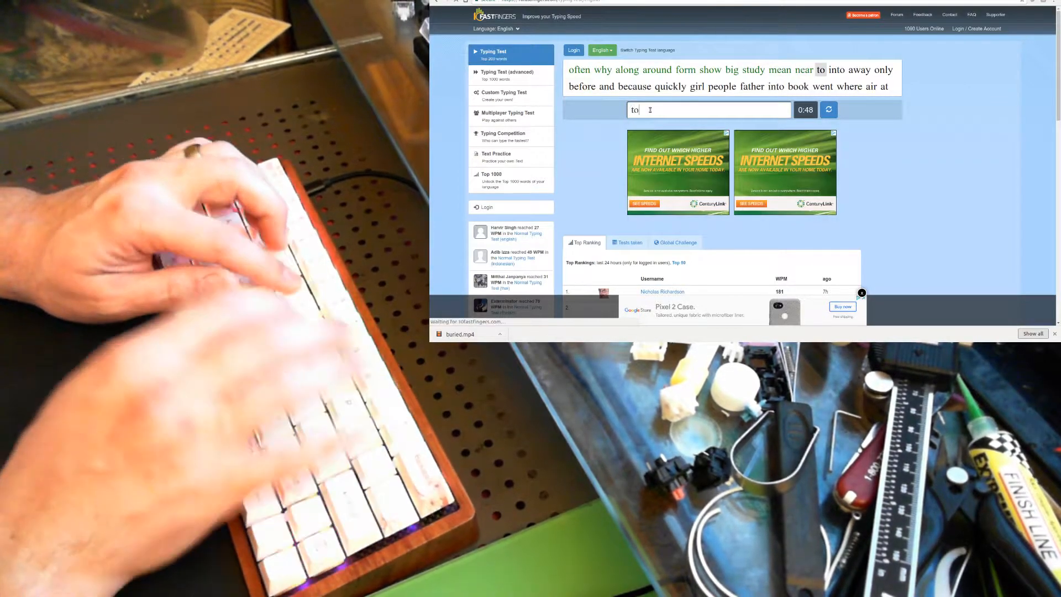
type("be")
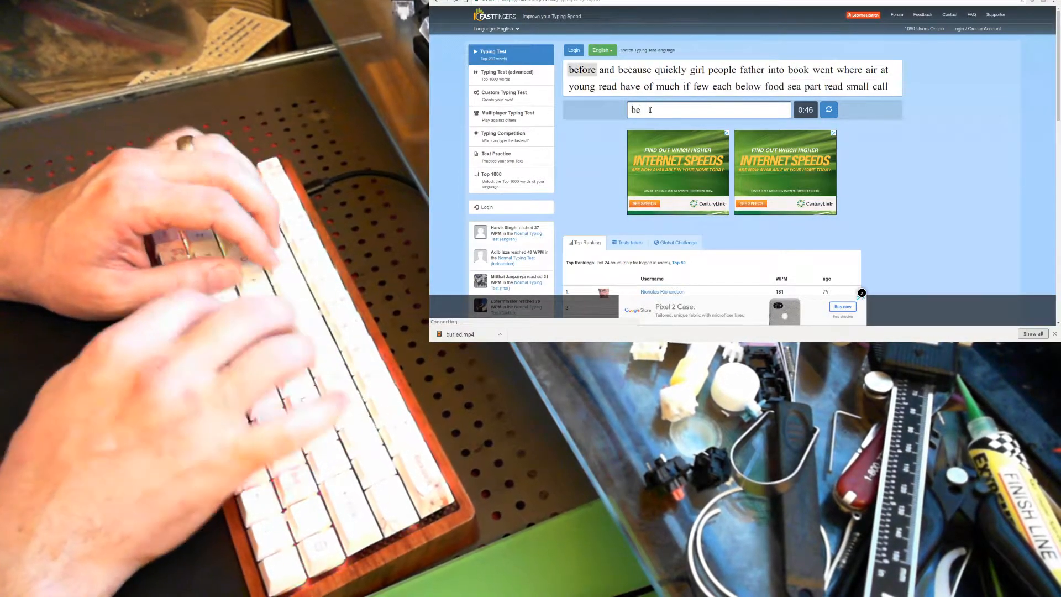
type("quick")
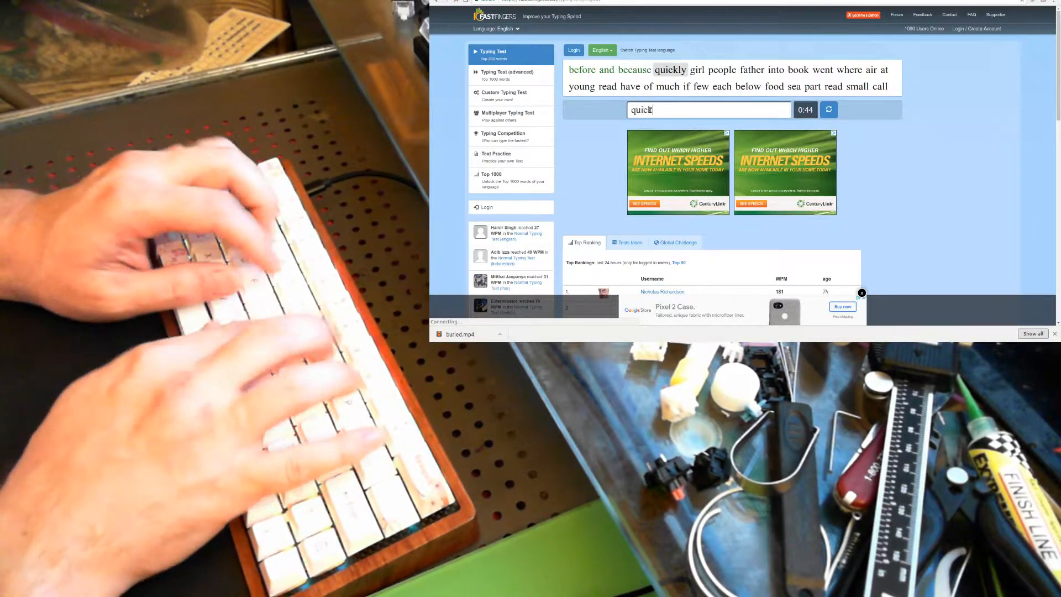
type("father")
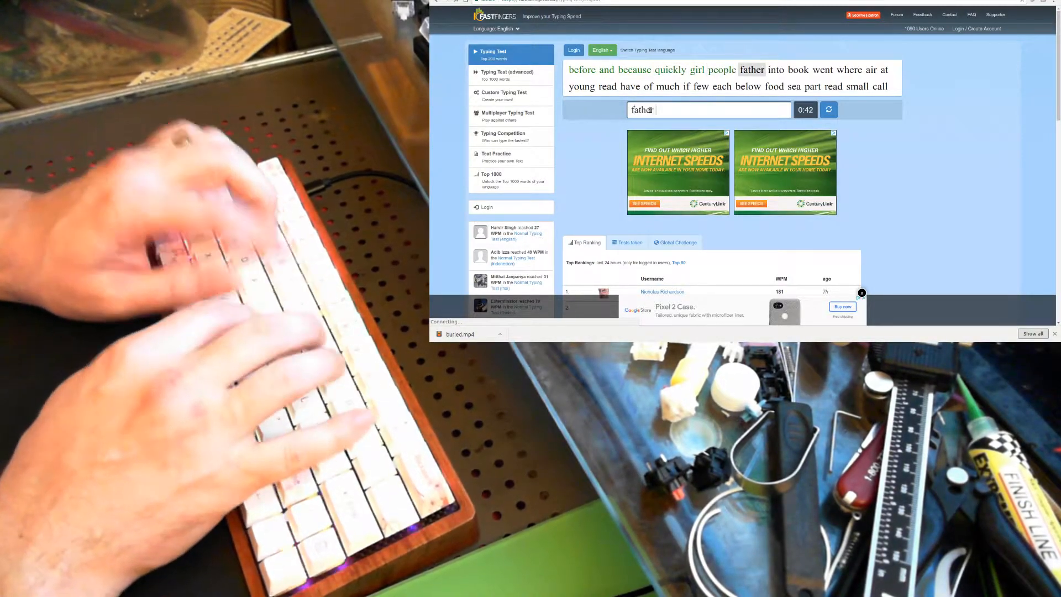
type("a")
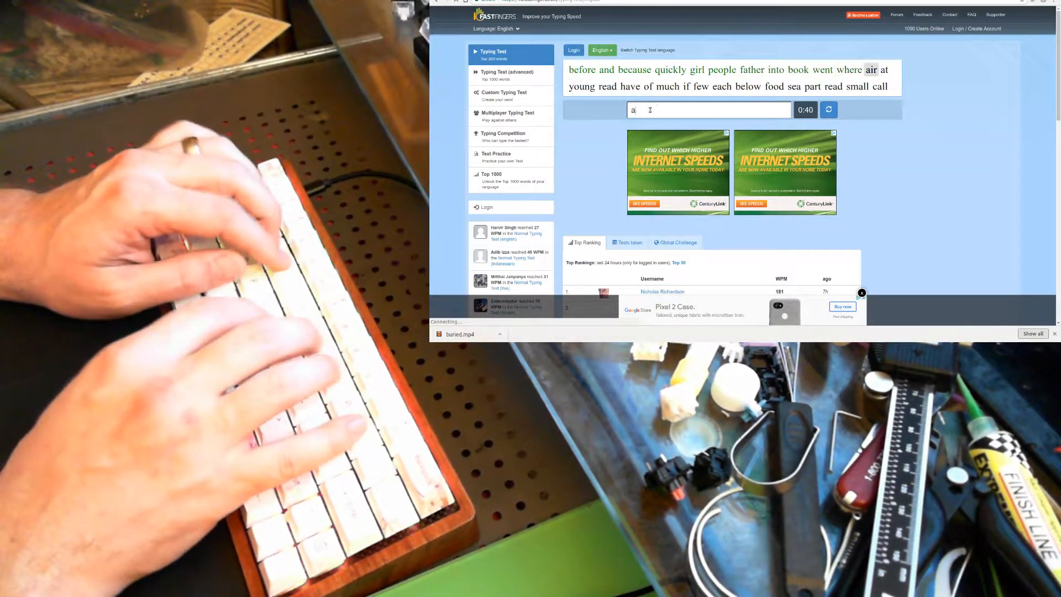
type("re")
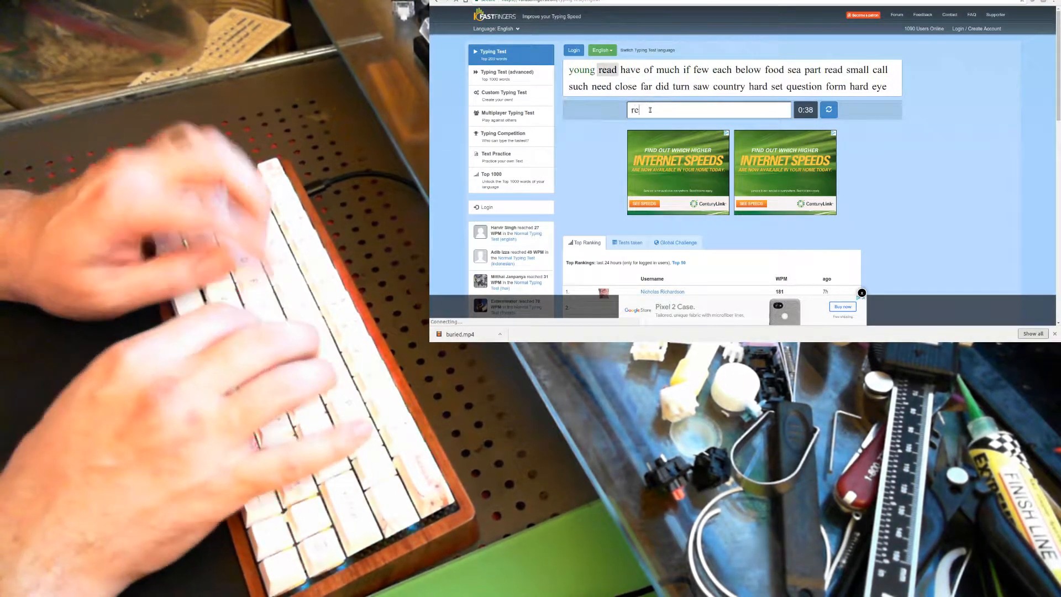
type("f")
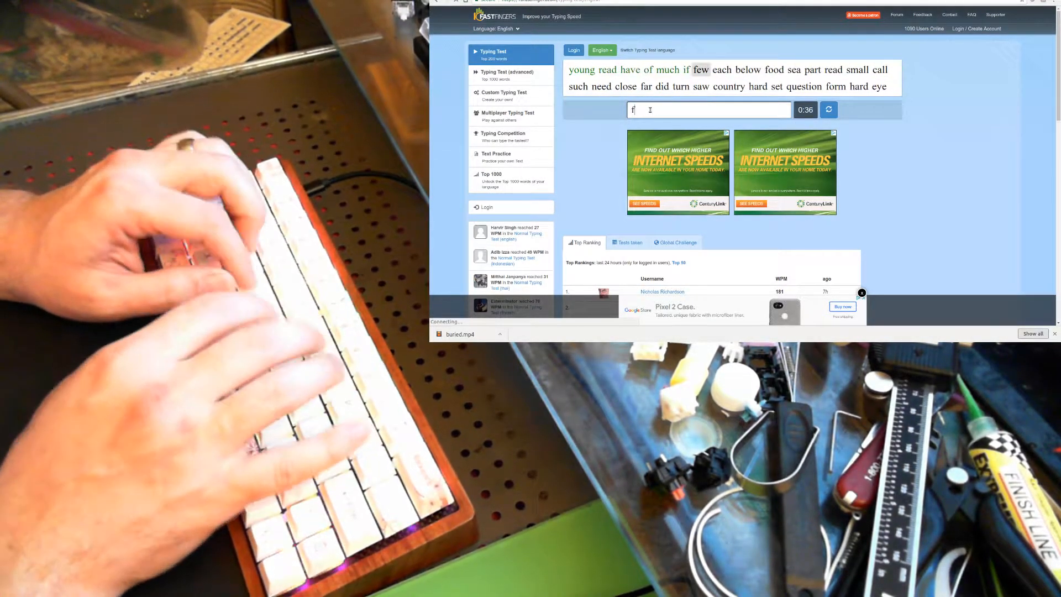
type("leb")
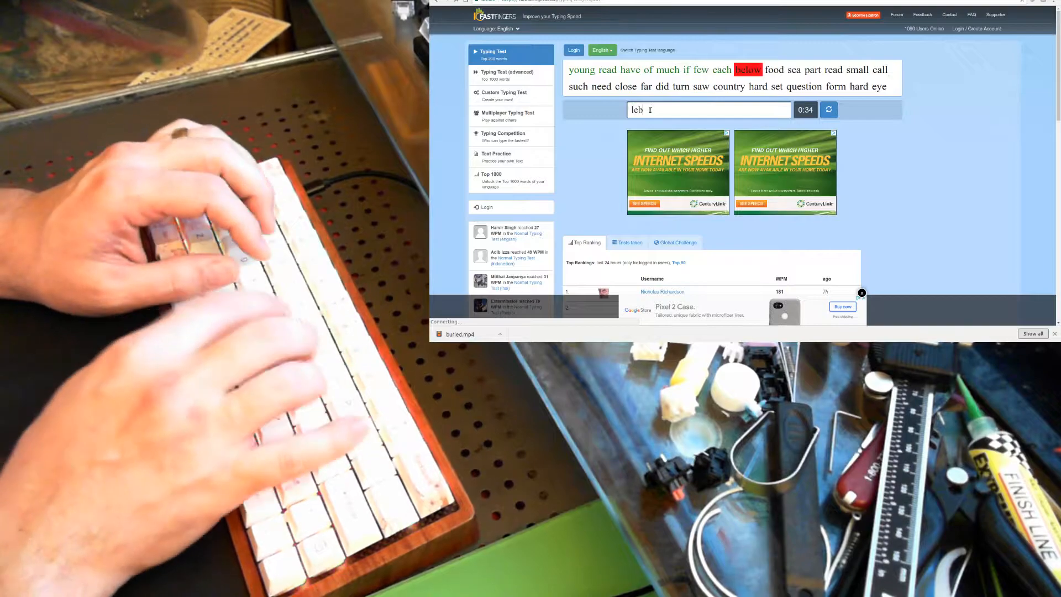
type("d")
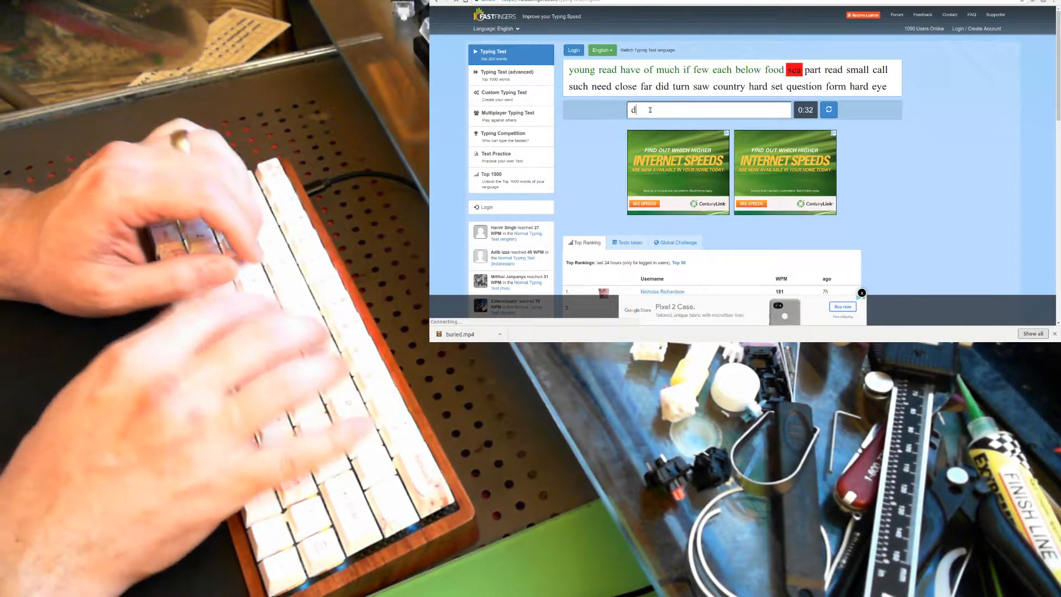
type("sm,")
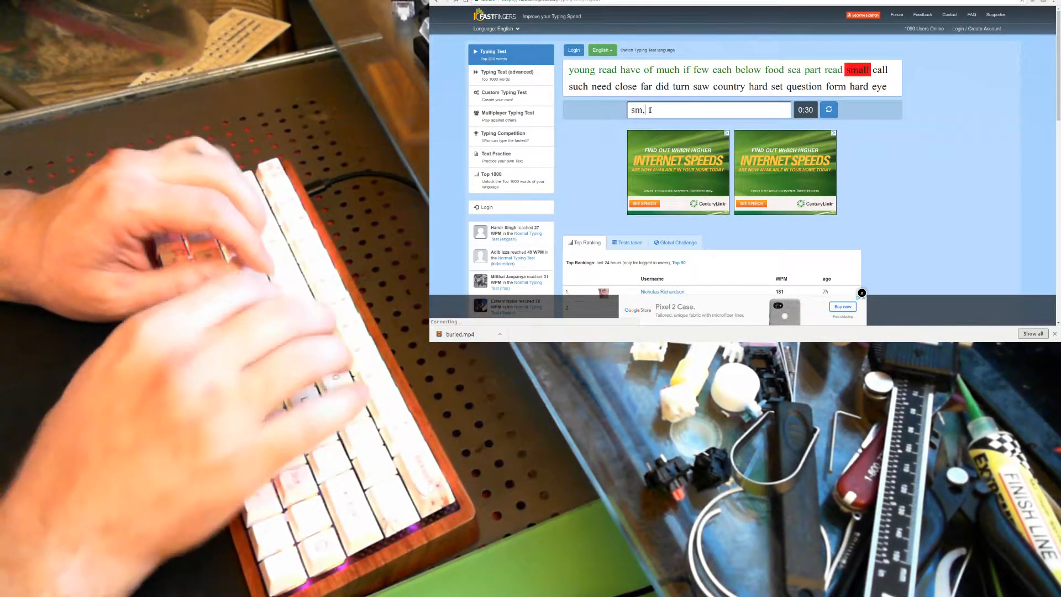
type("n")
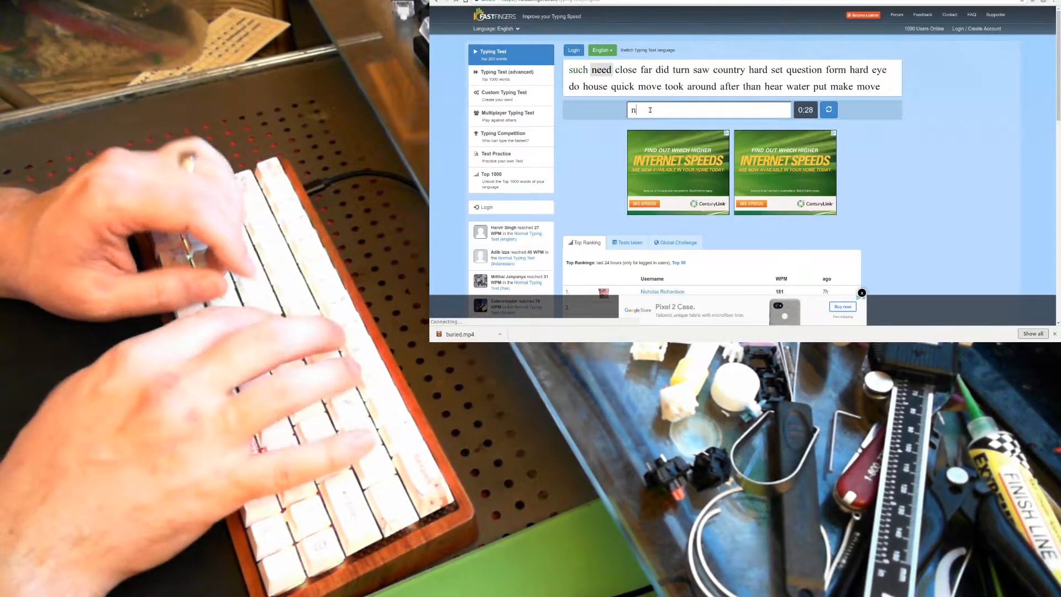
type("need")
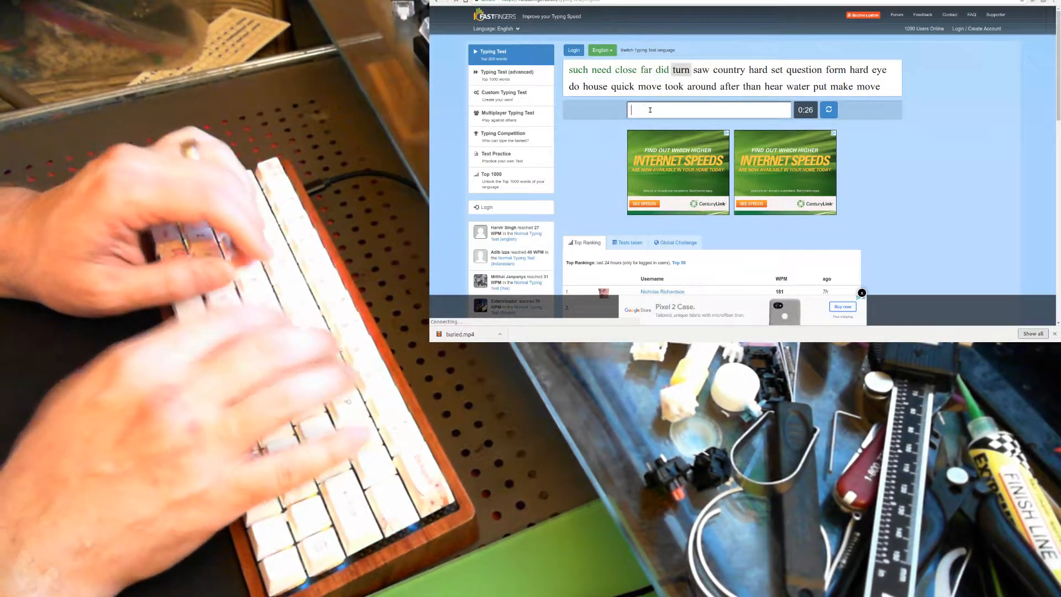
type("country")
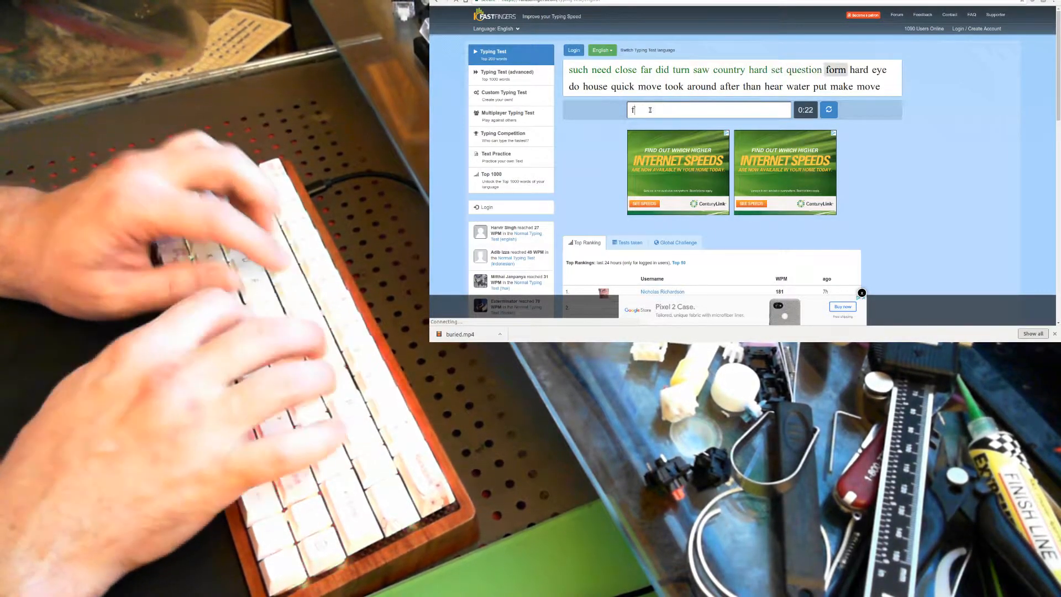
type("h")
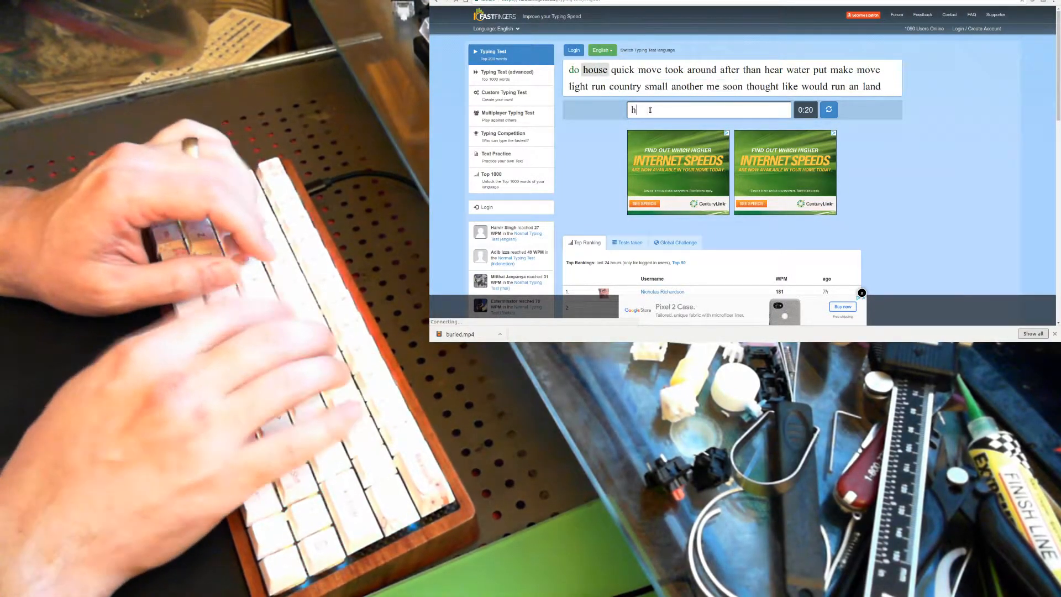
type("took")
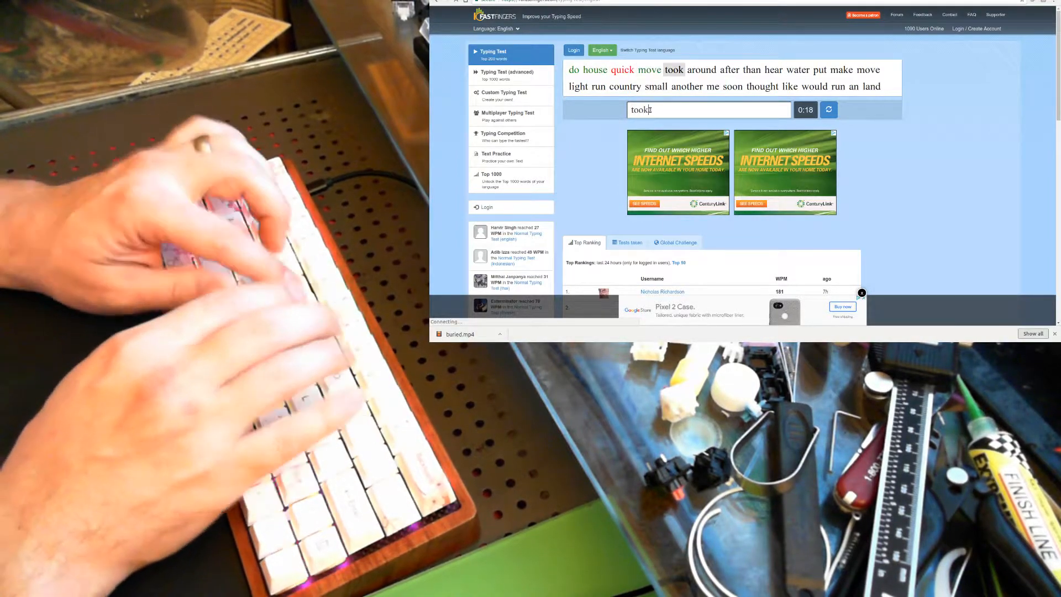
type("hear")
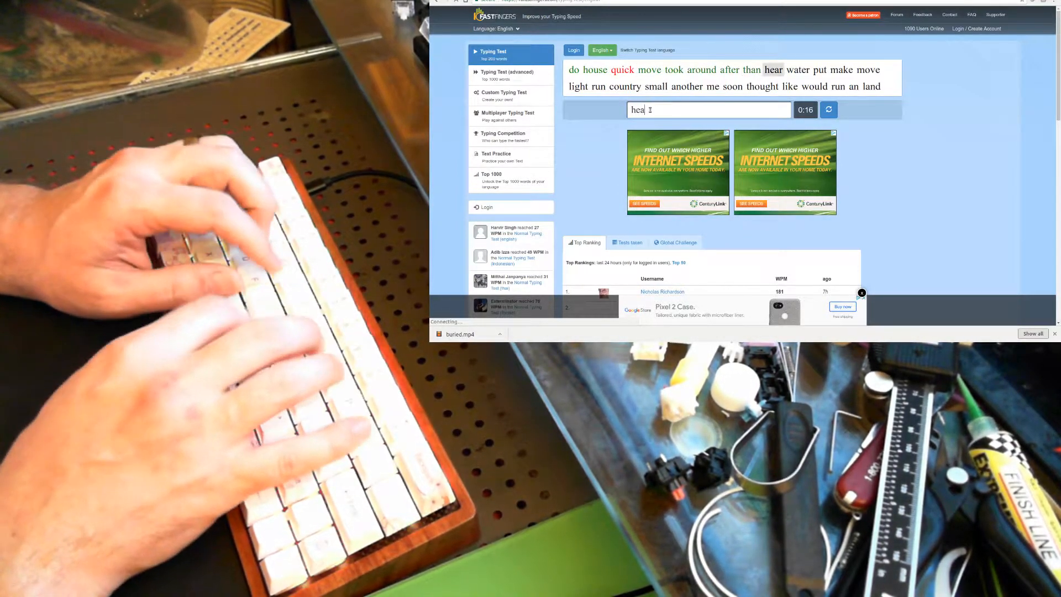
type("move")
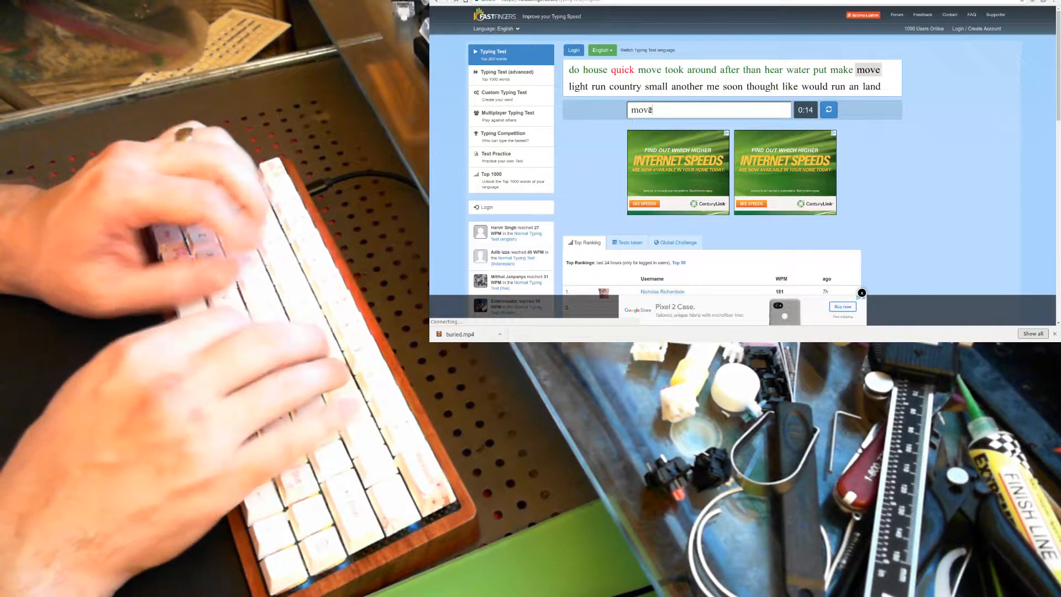
type("sm")
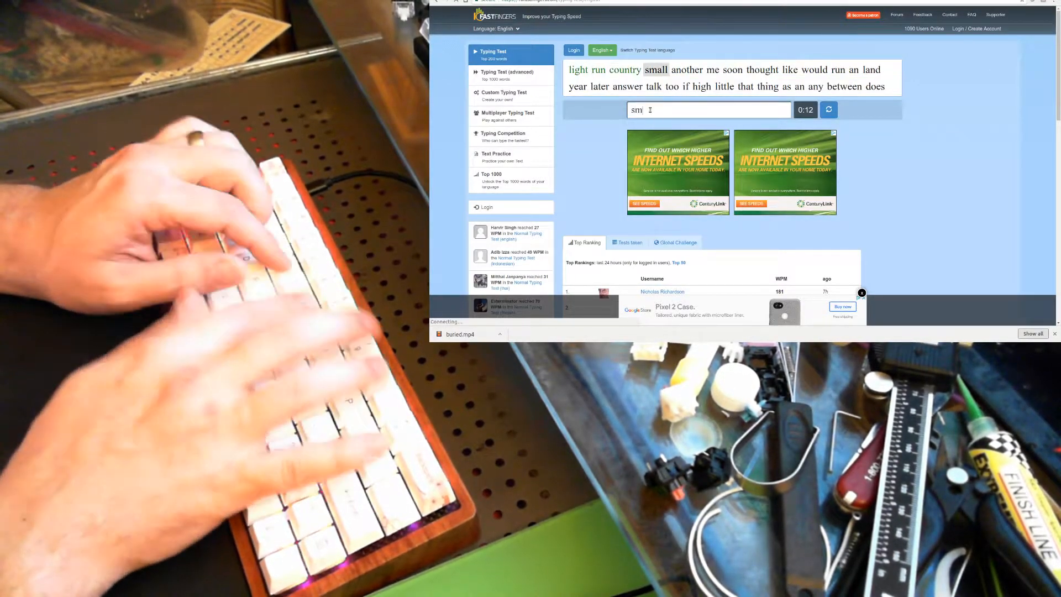
type("soo")
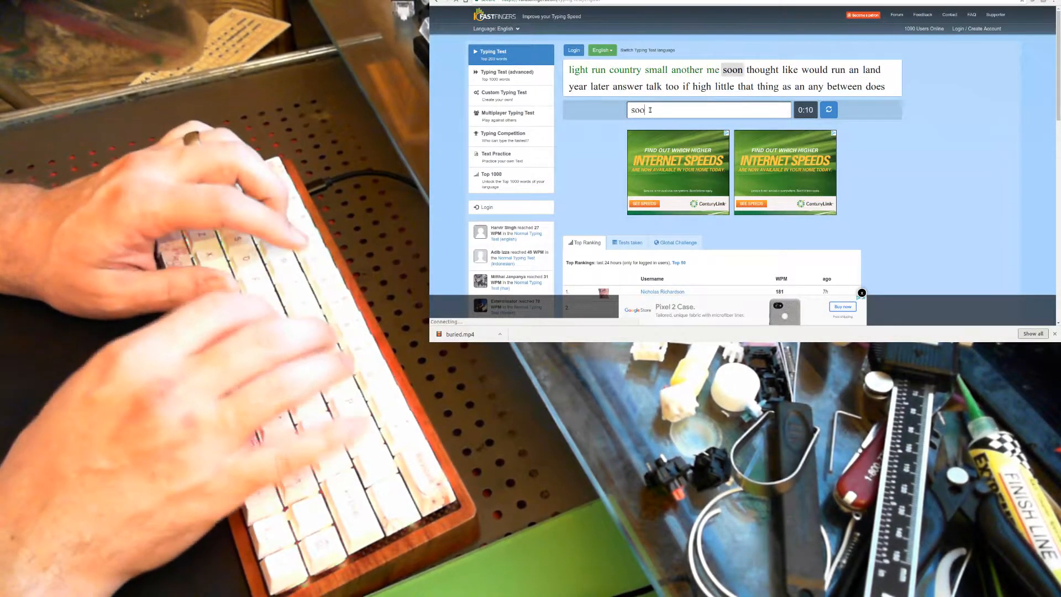
type("would")
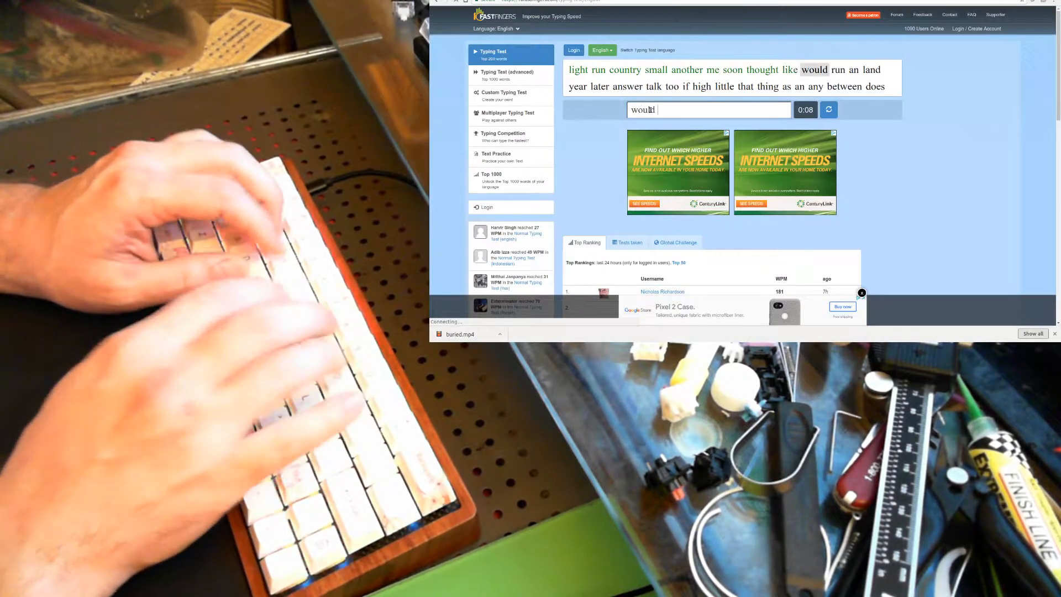
type("lan")
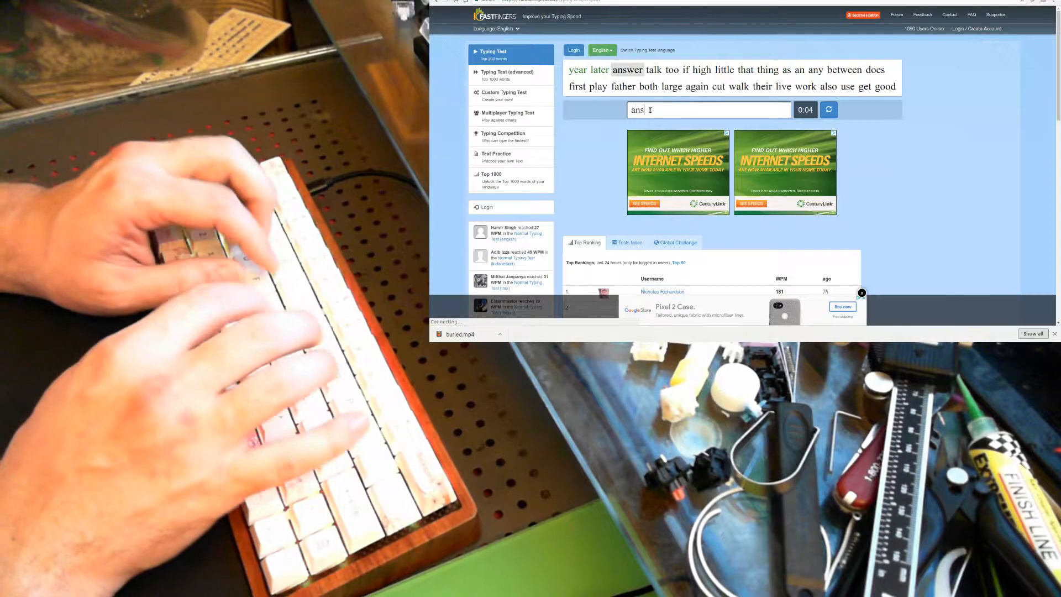
type("hig")
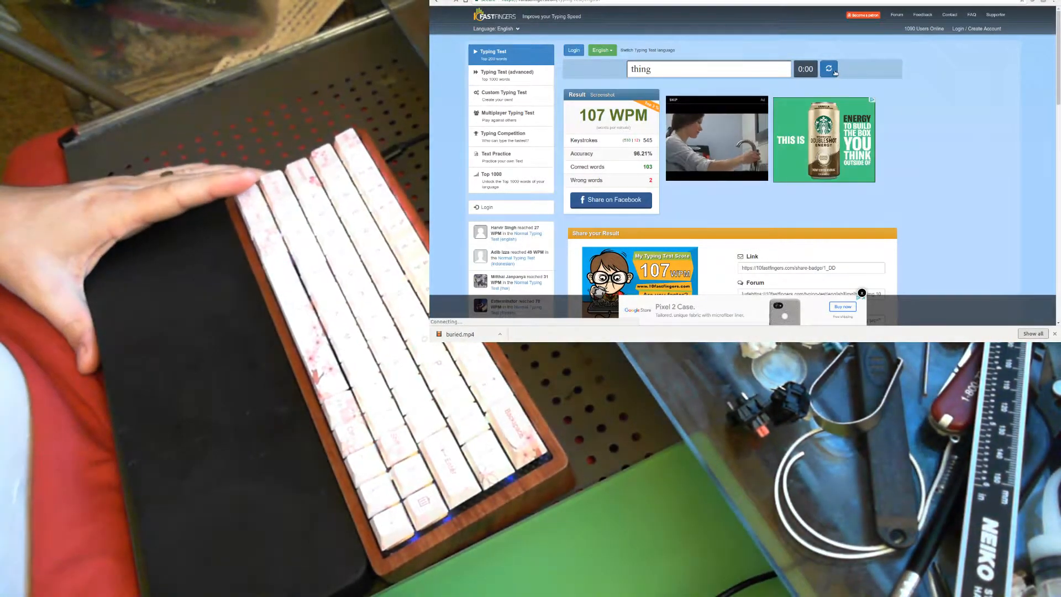
- Reset the test to load a new word list with the timer back at 1:00
left_click(828, 68)
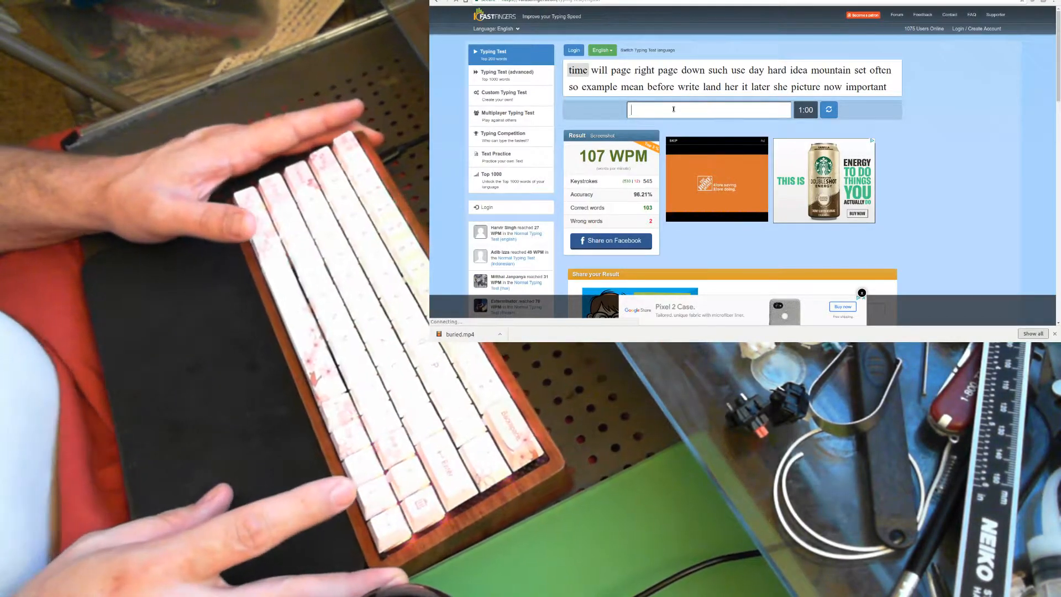
- Type the second word list (often, picture, miss, girl, show, house, stop, boy, way, line...) finishing at 110 WPM with 102 correct words
type("t")
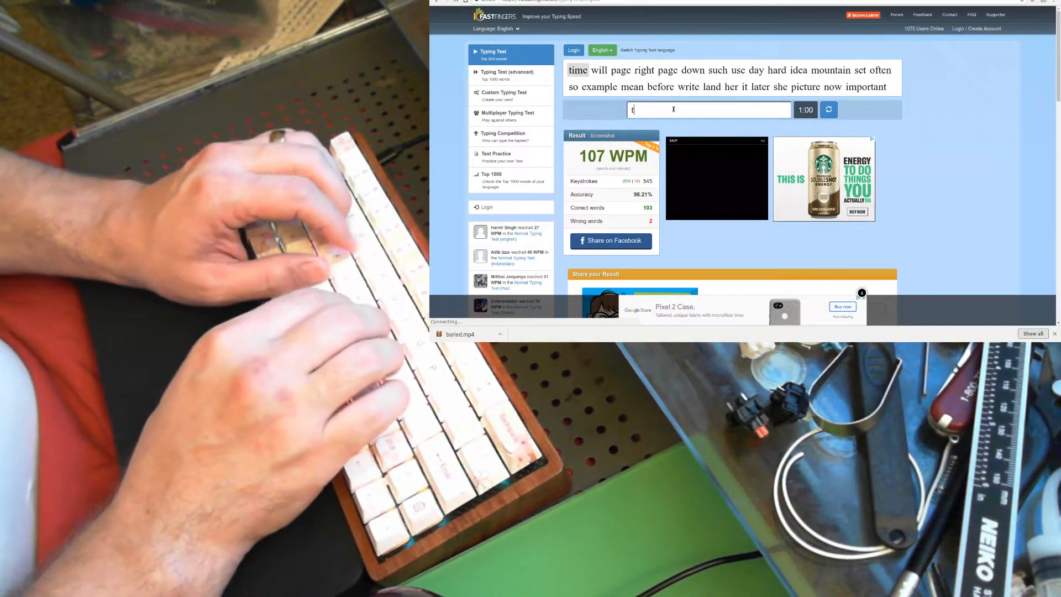
type("pag")
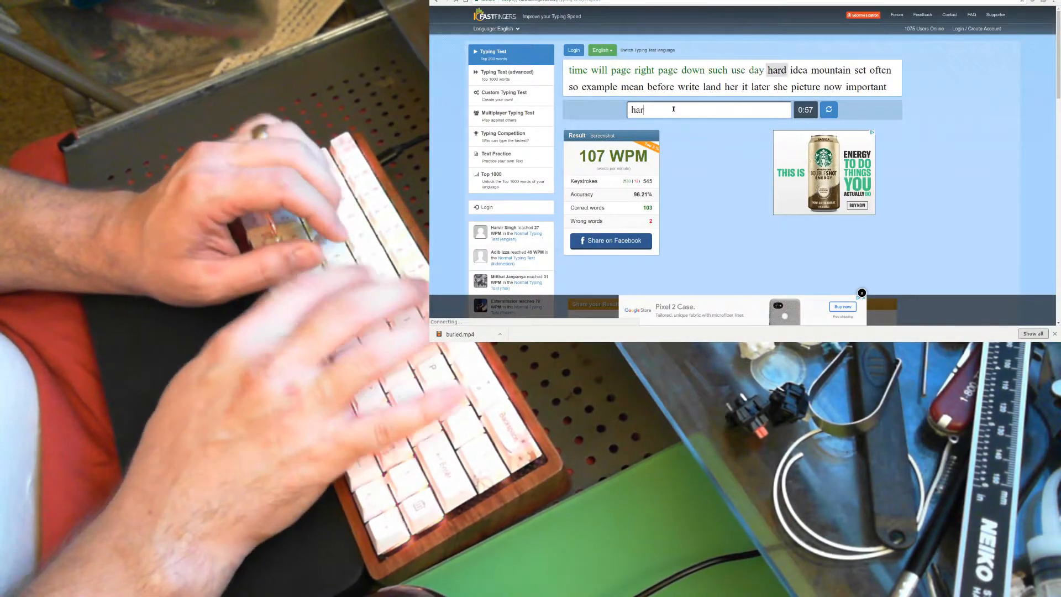
type("often")
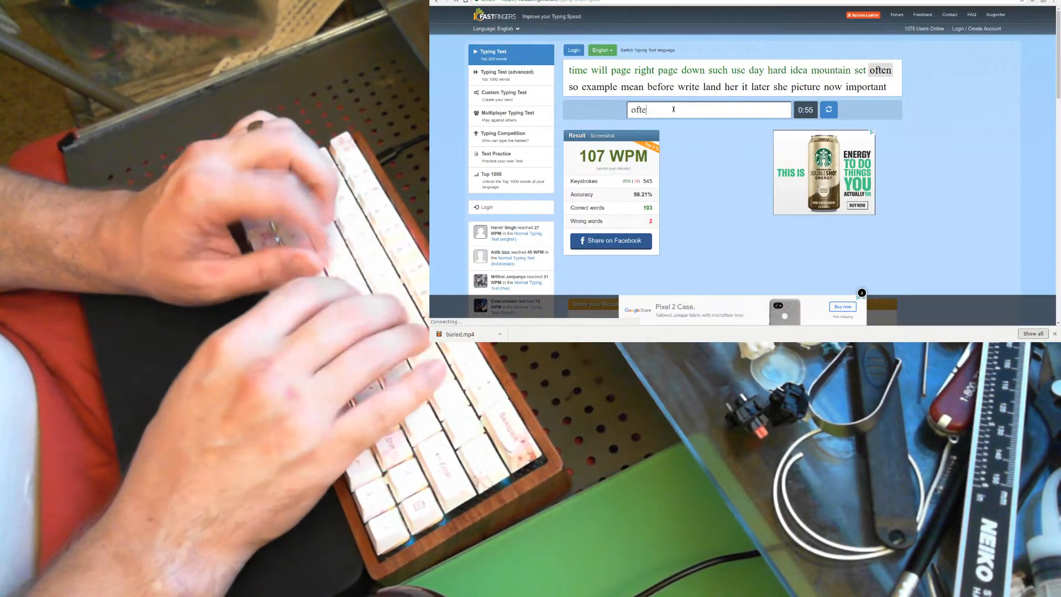
type("bef")
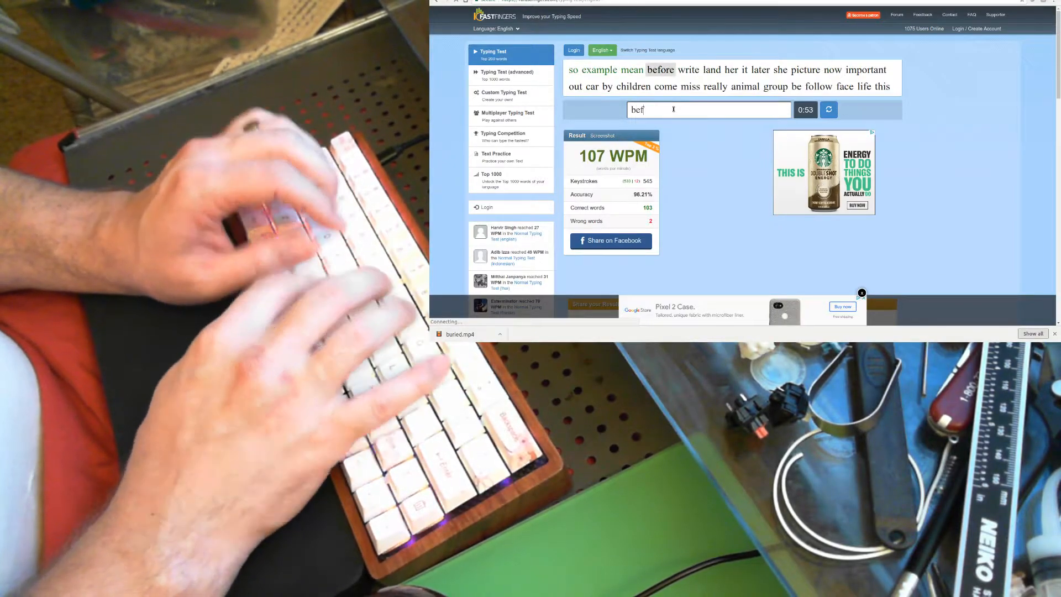
type("it")
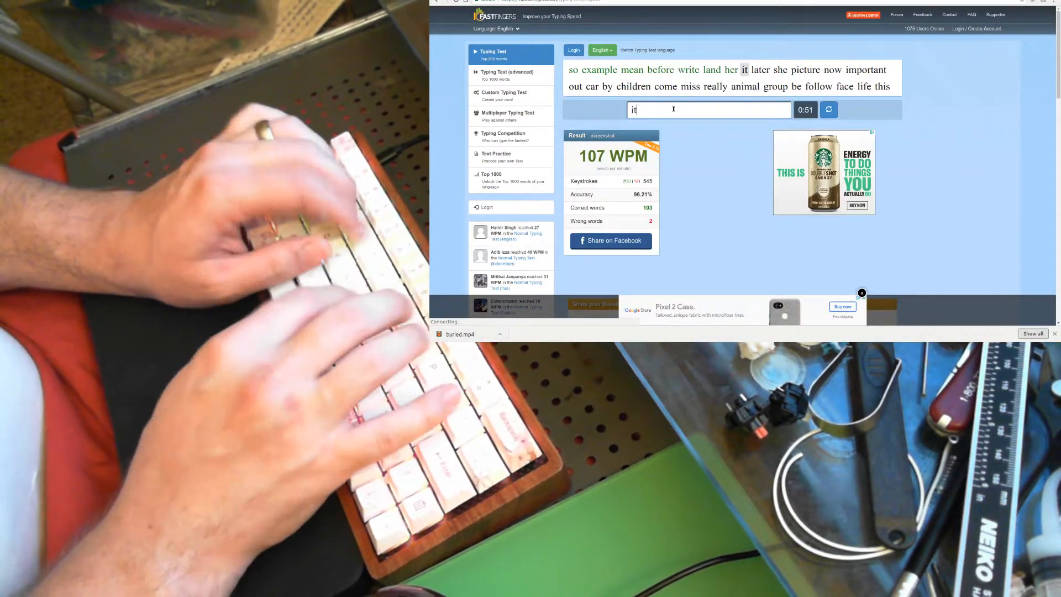
type("picture")
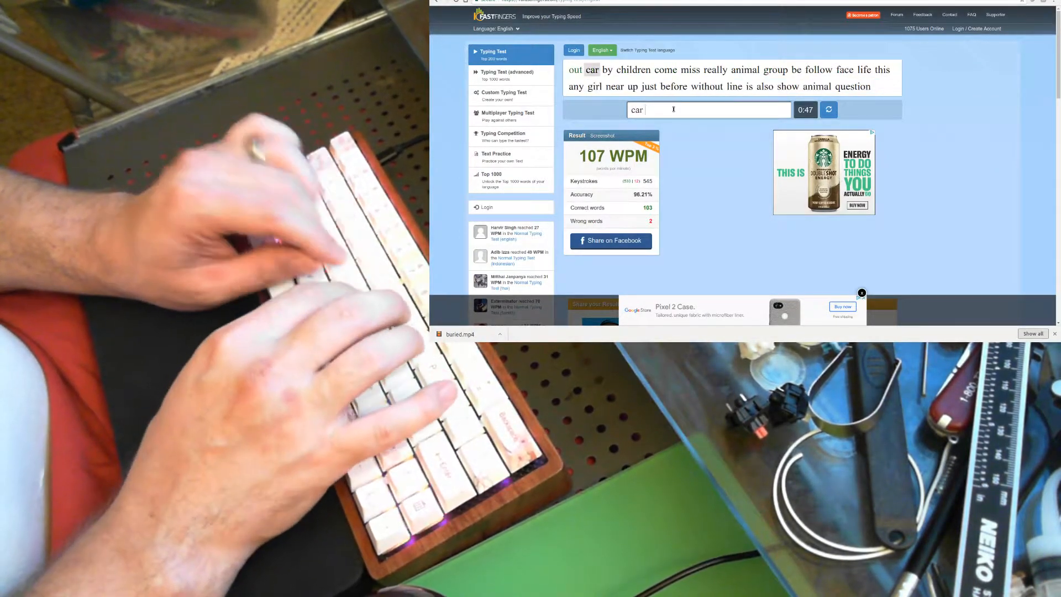
type("miss")
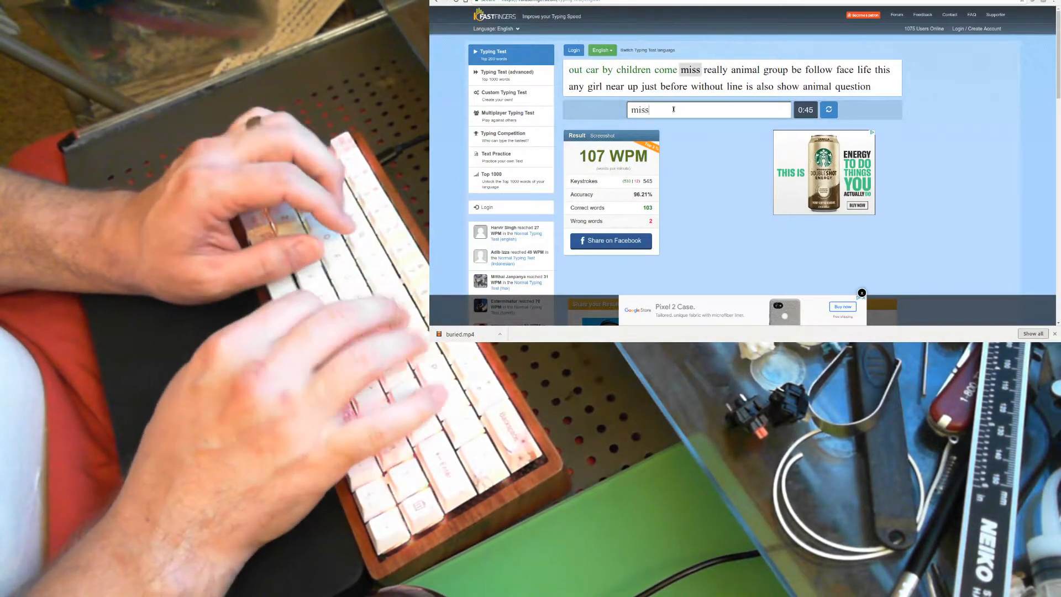
type("gr")
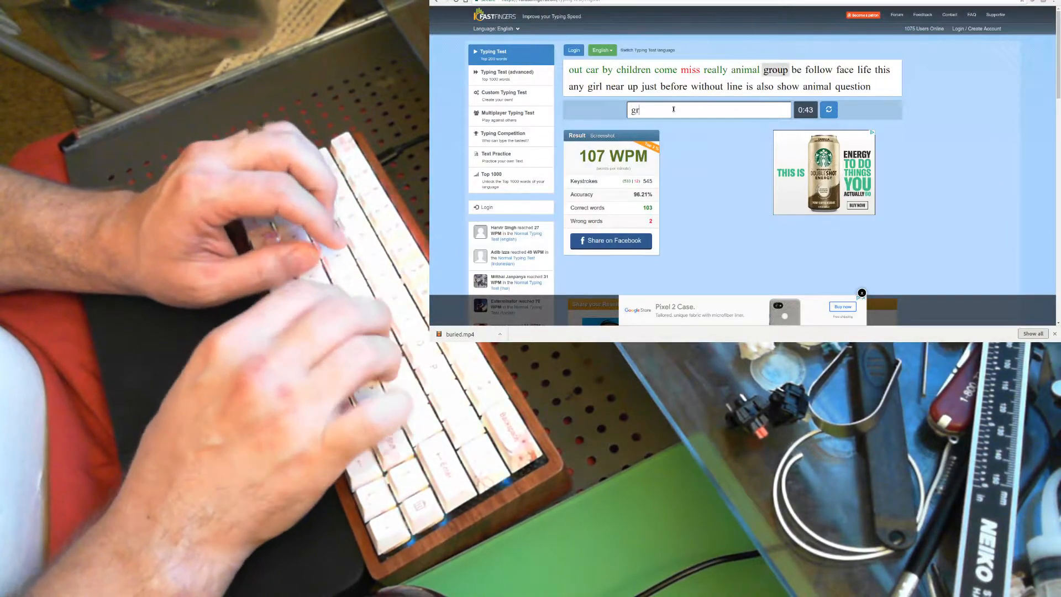
type("fac")
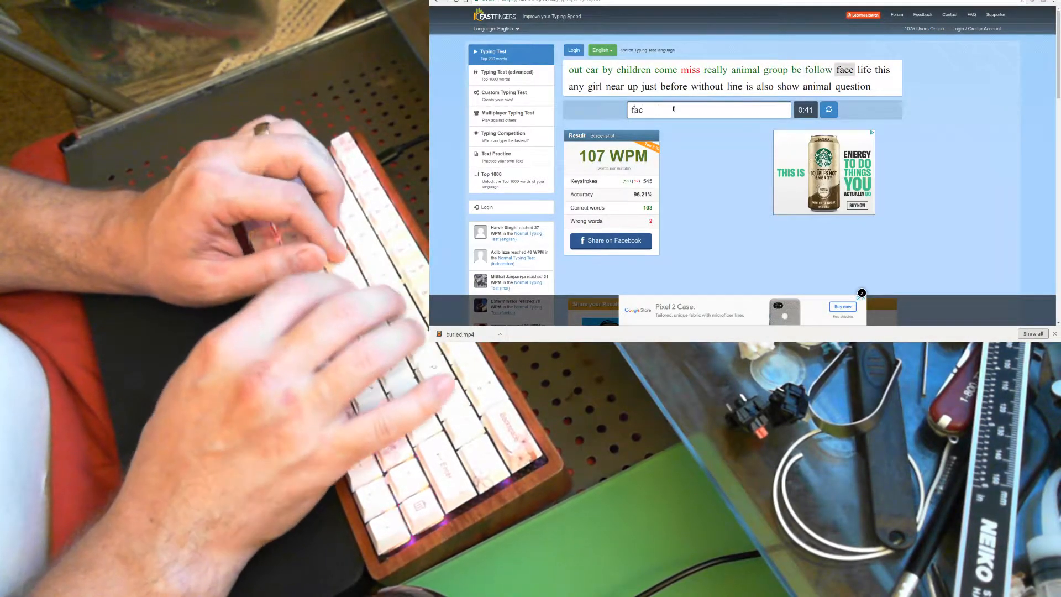
type("gi")
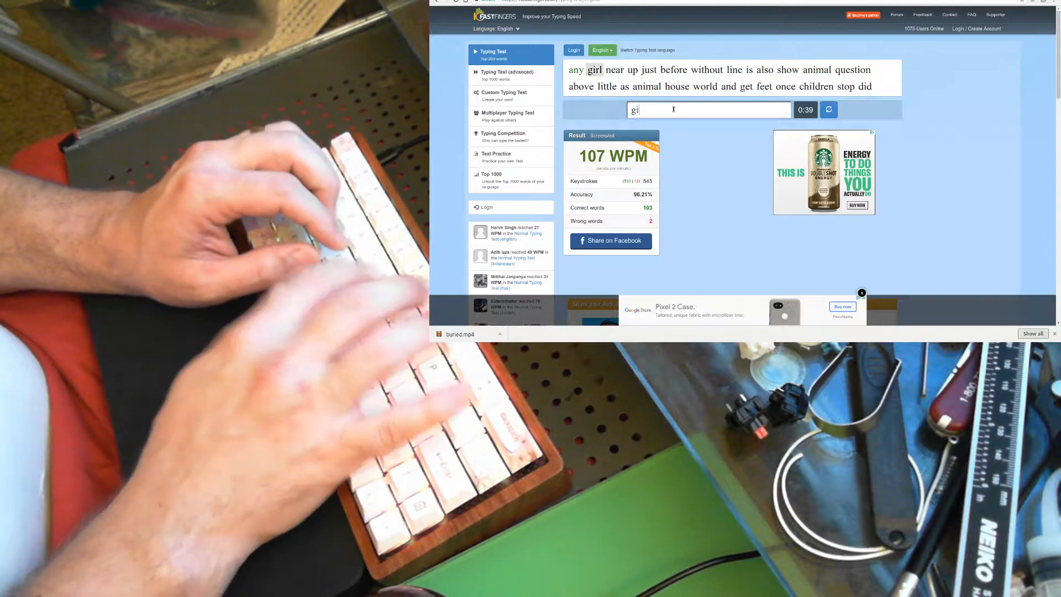
type("girl")
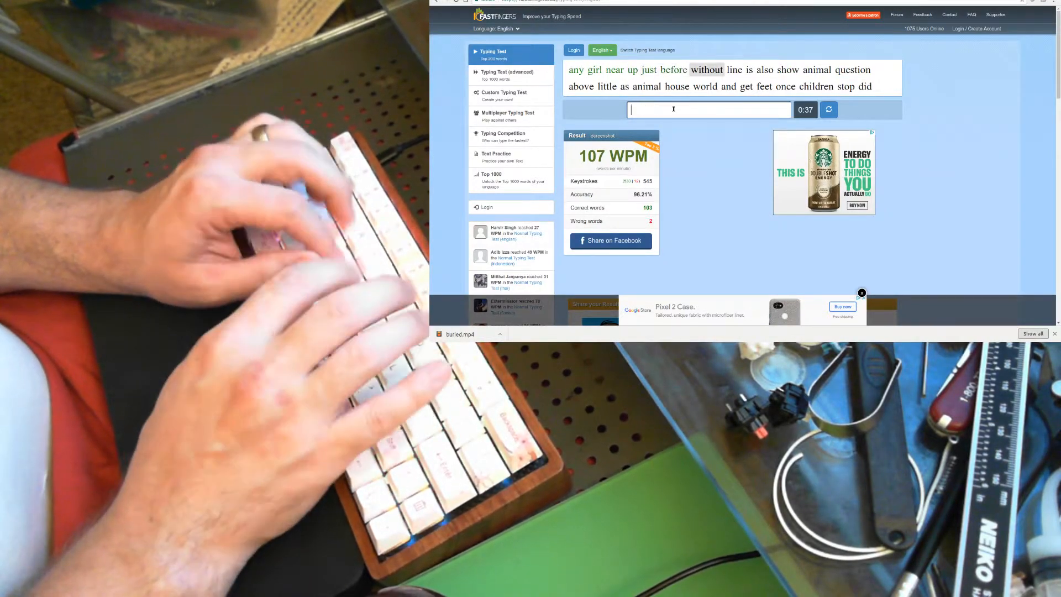
type("show")
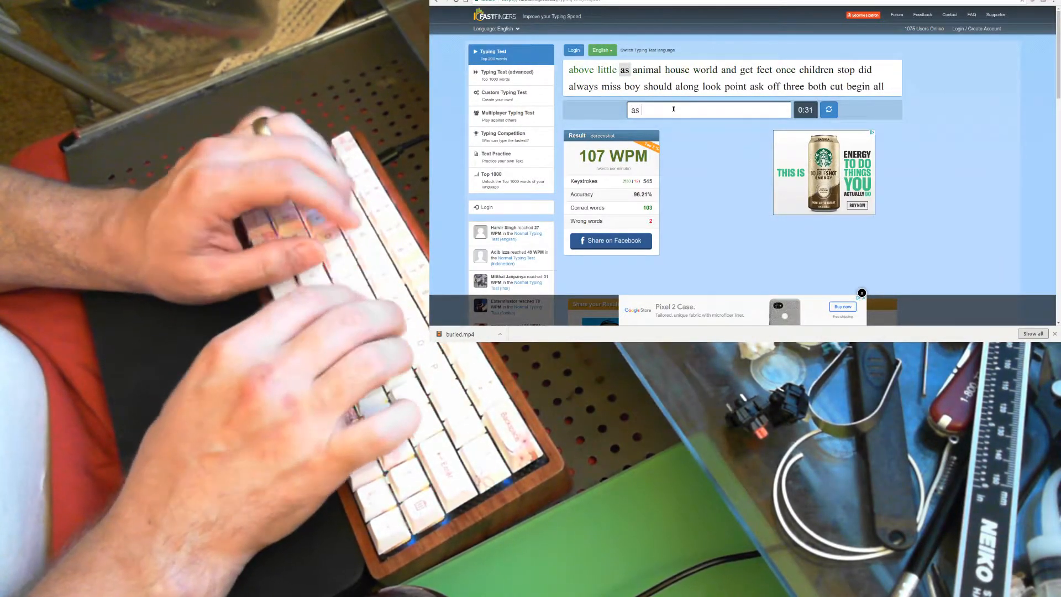
type("house")
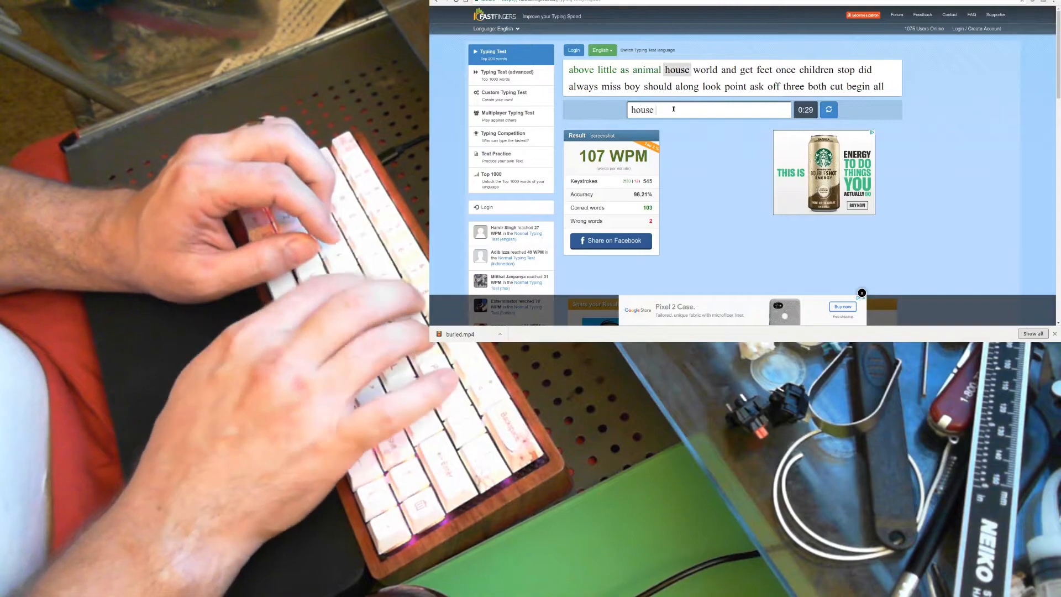
type("onc")
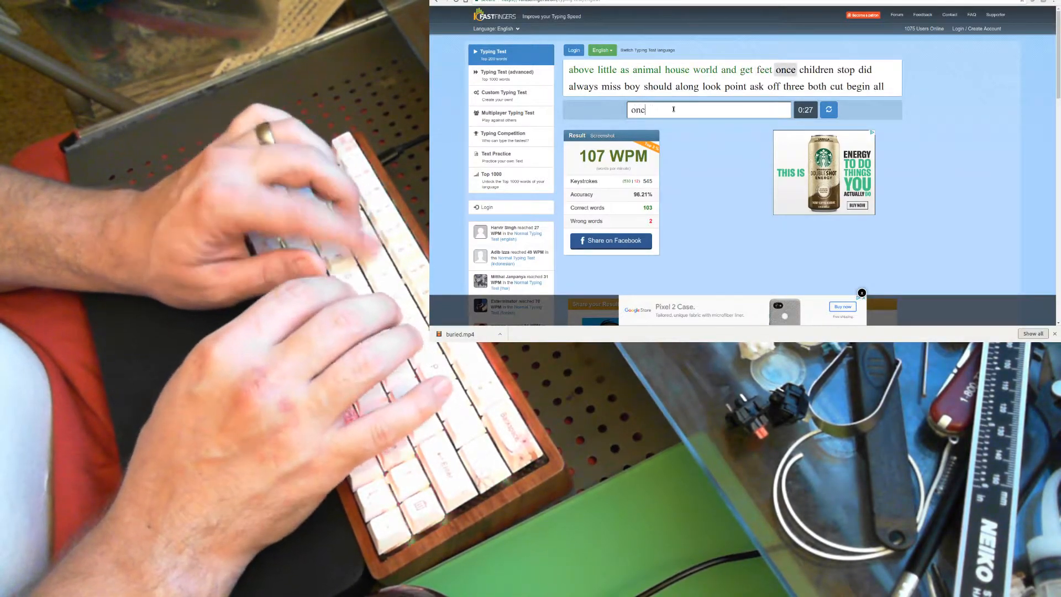
type("stop")
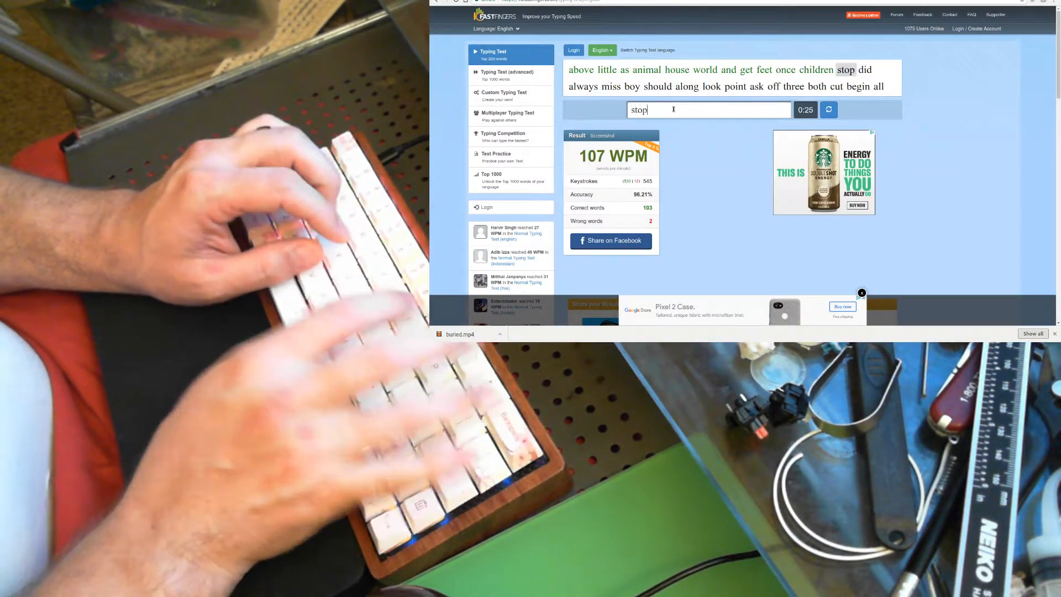
type("bo")
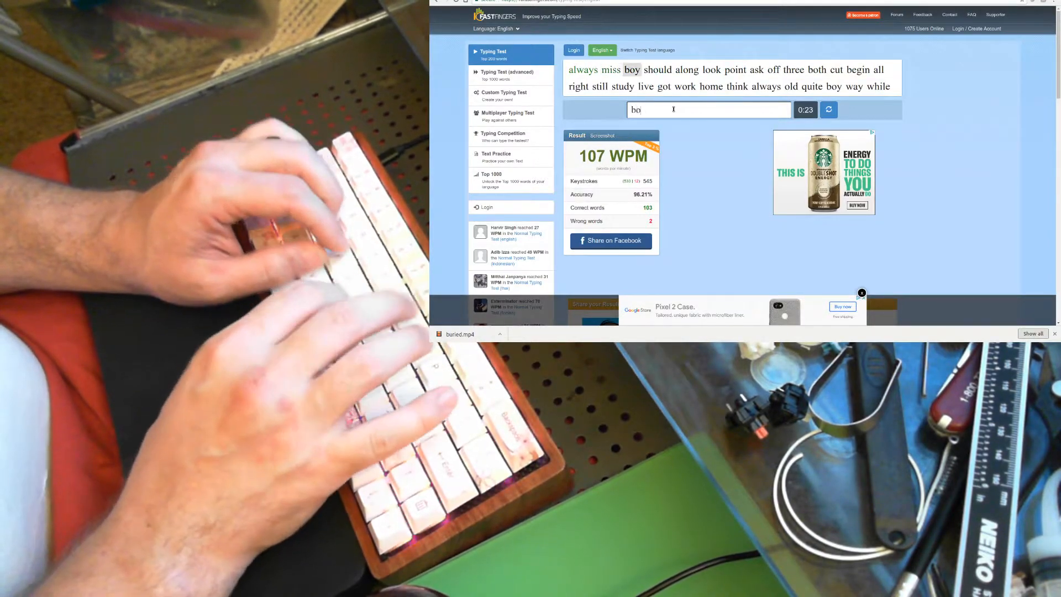
type("boy")
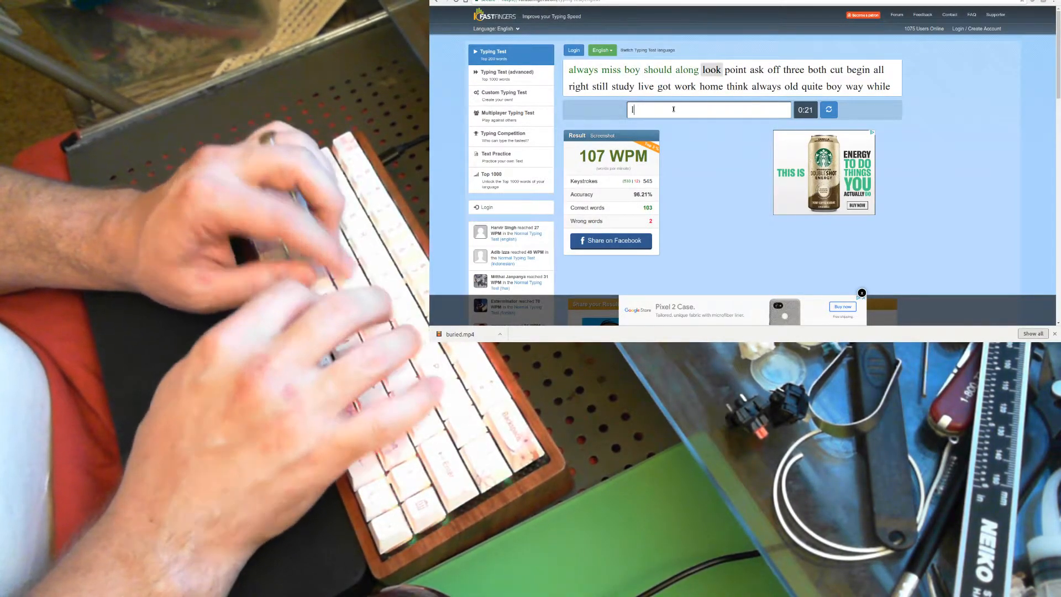
type("thr")
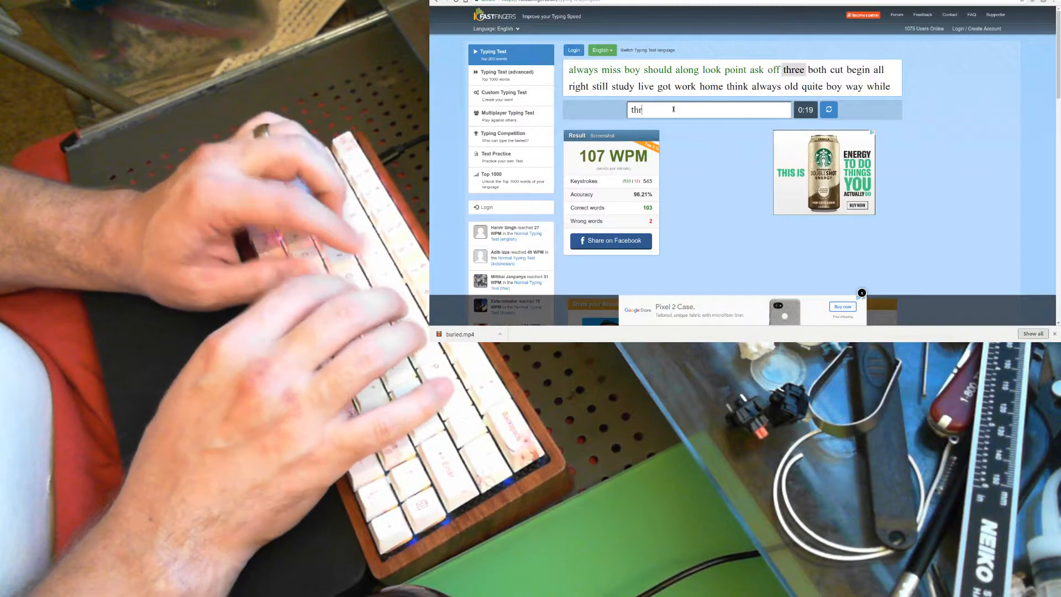
type("a")
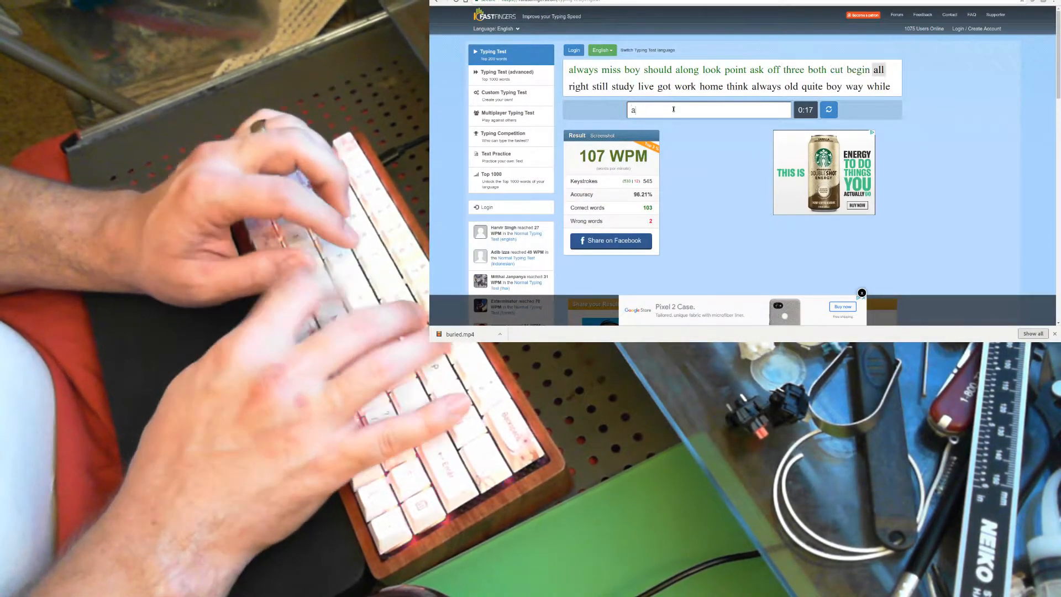
type("stud")
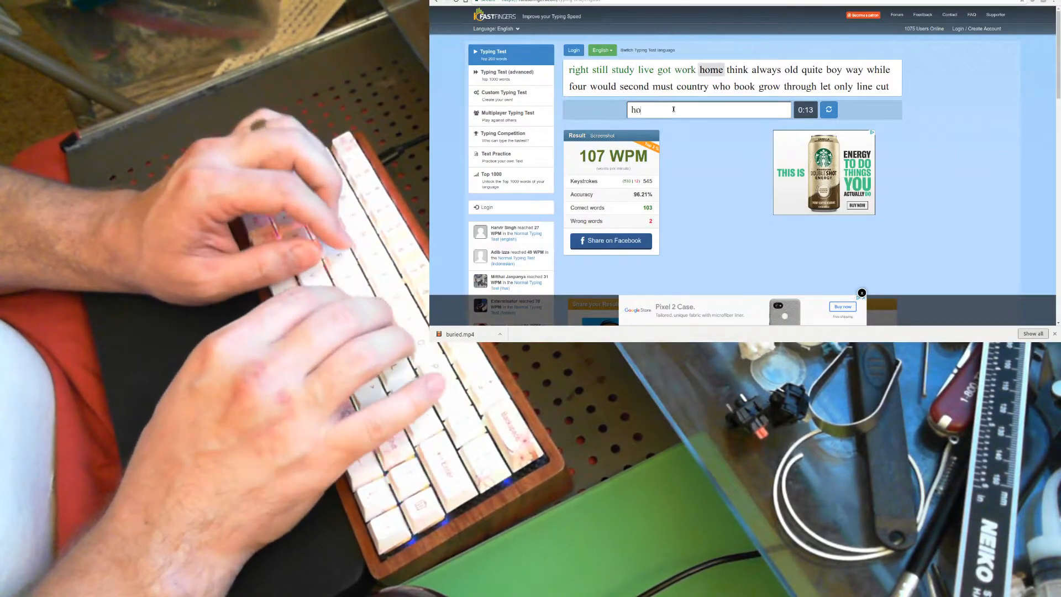
type("q")
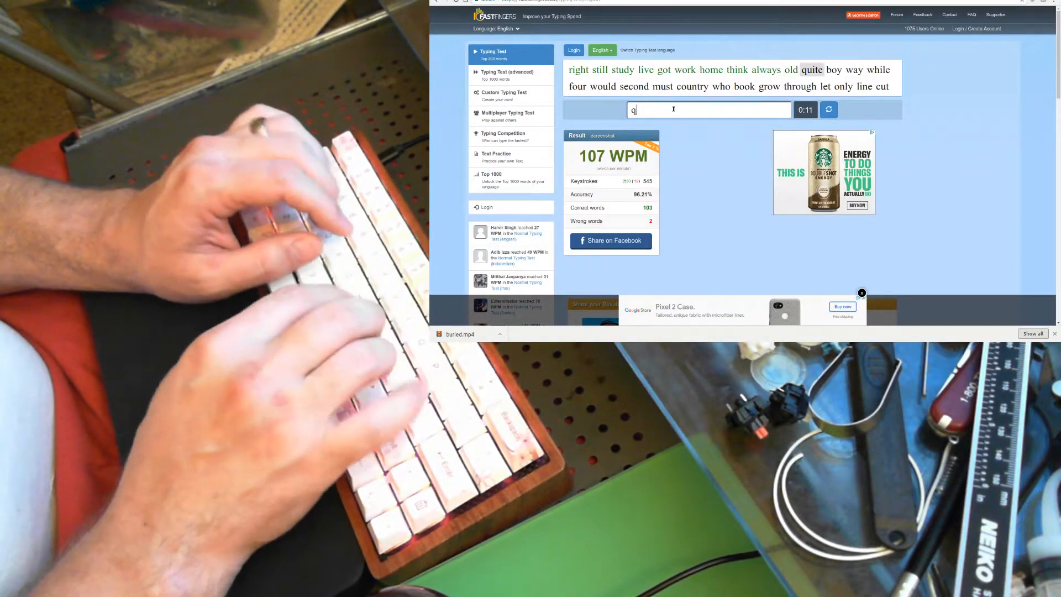
type("way")
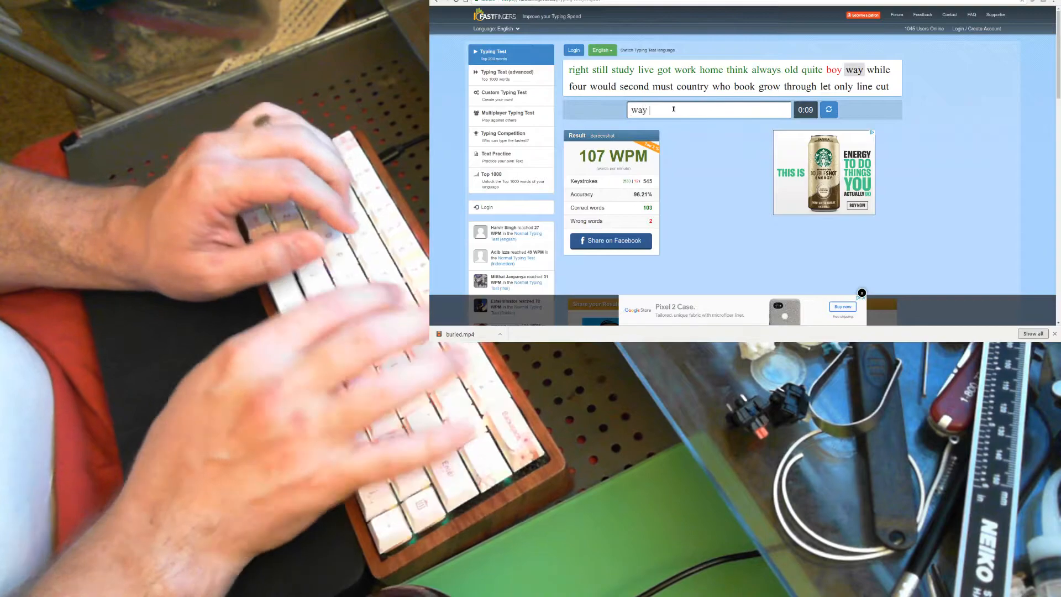
type("sc")
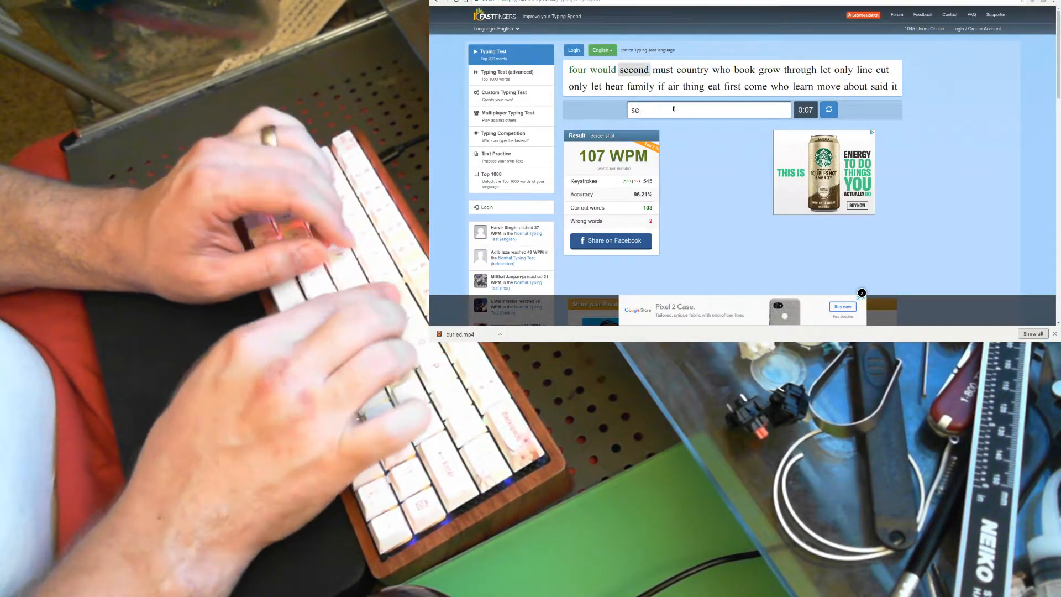
type("who")
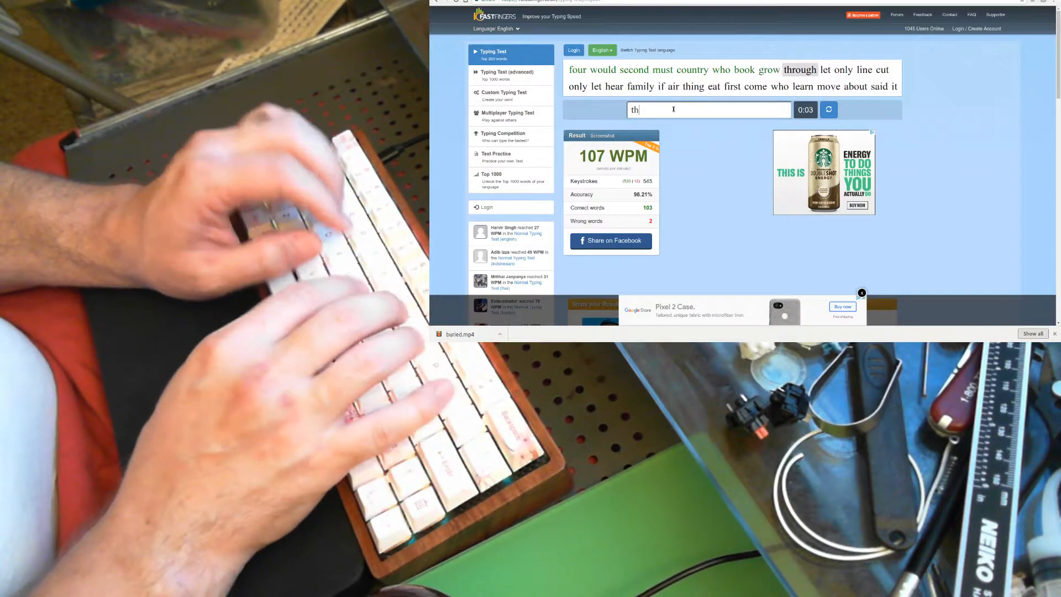
type("onl")
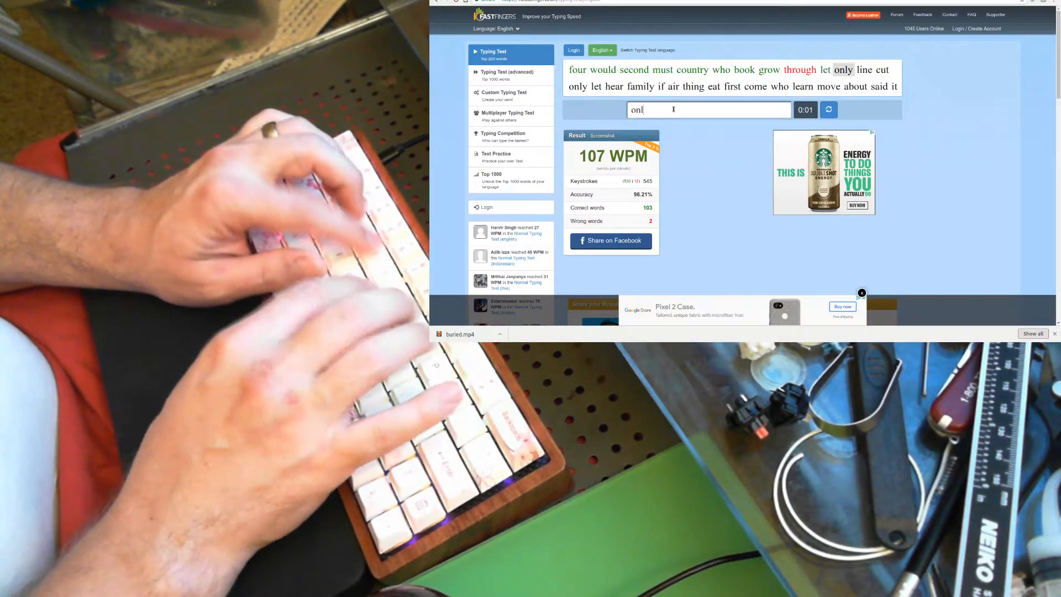
type("line")
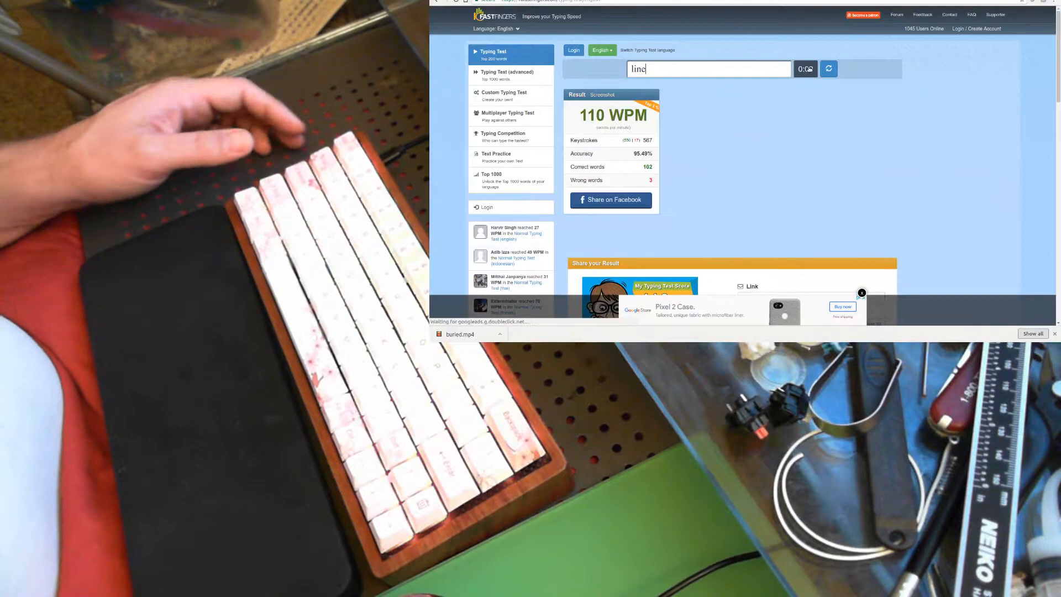